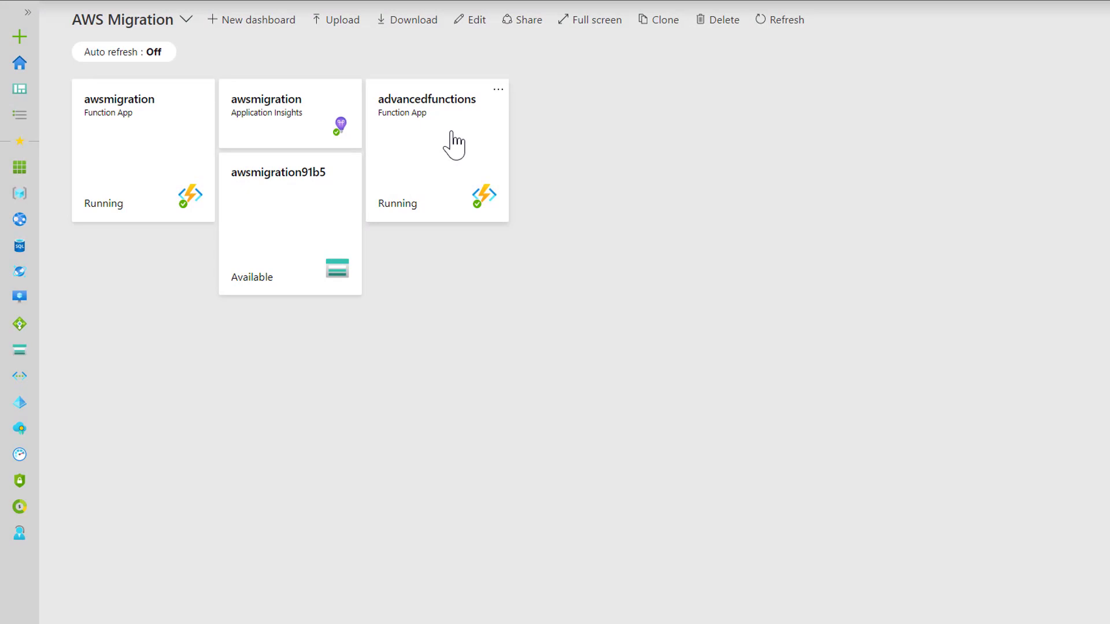
{"action": "mouse_move", "coordinate": [448, 146]}
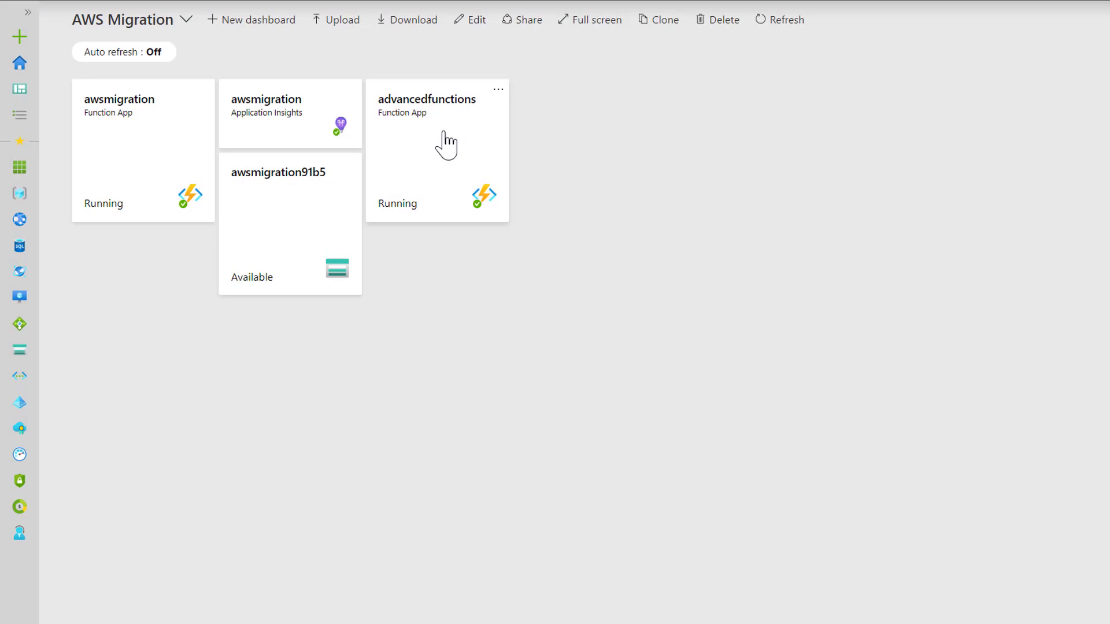
- Open the advancedfunctions Function App from its dashboard tile
{"action": "left_click", "coordinate": [427, 99]}
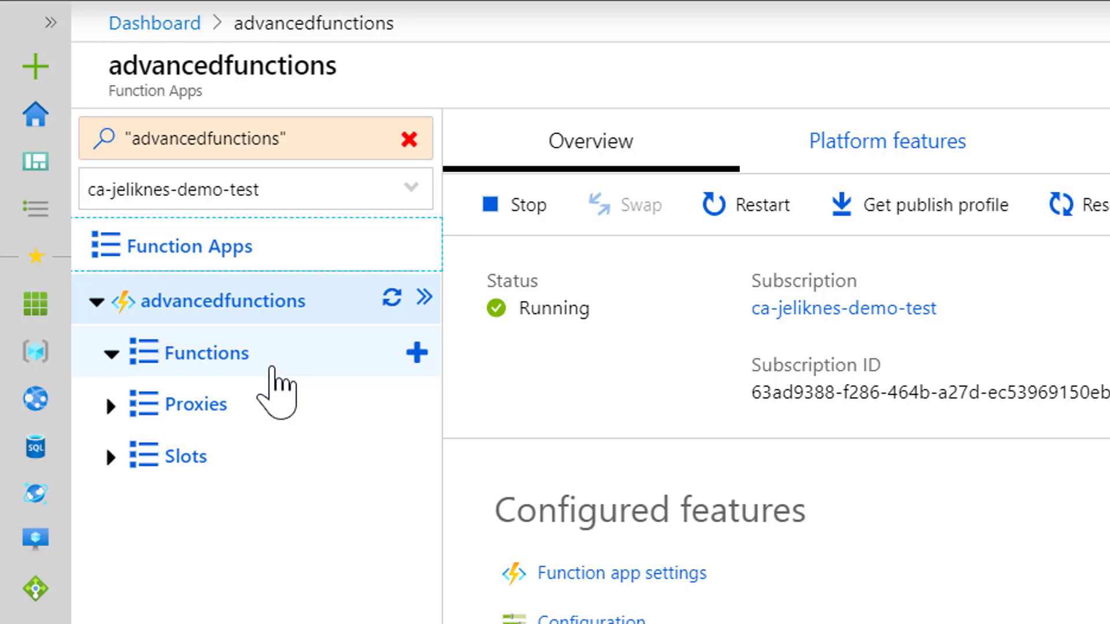
{"action": "mouse_move", "coordinate": [282, 393]}
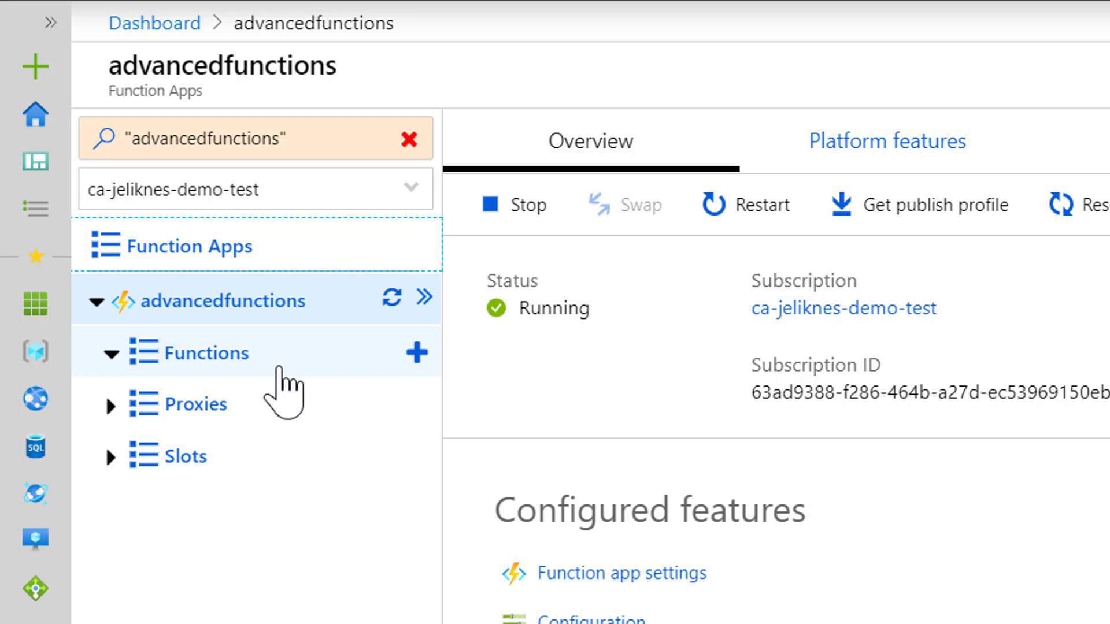
{"action": "mouse_move", "coordinate": [291, 391]}
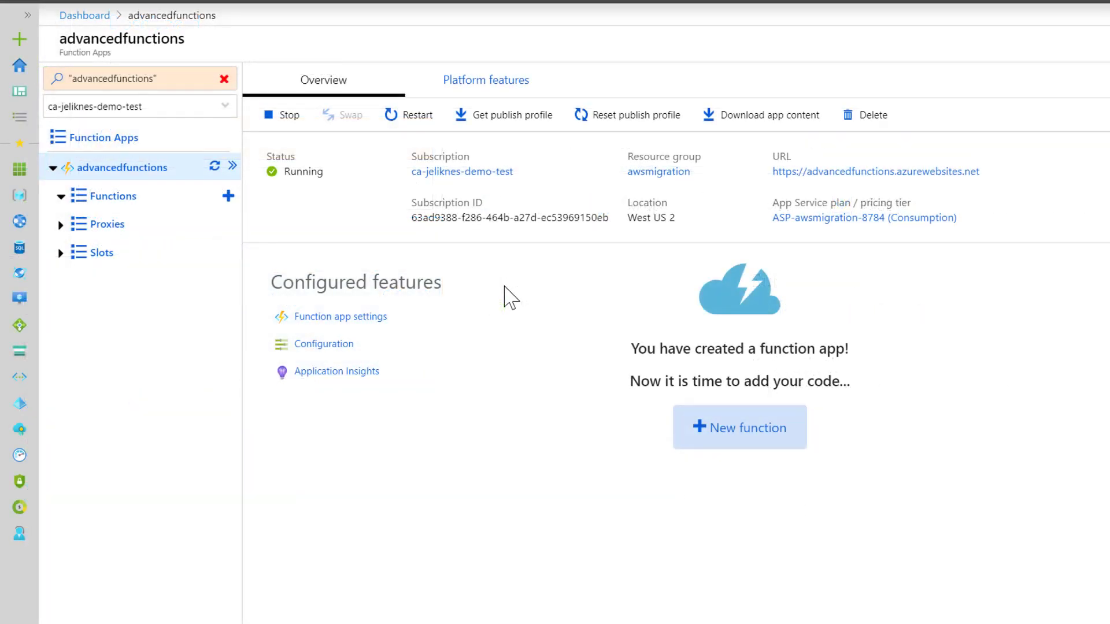
{"action": "mouse_move", "coordinate": [503, 290]}
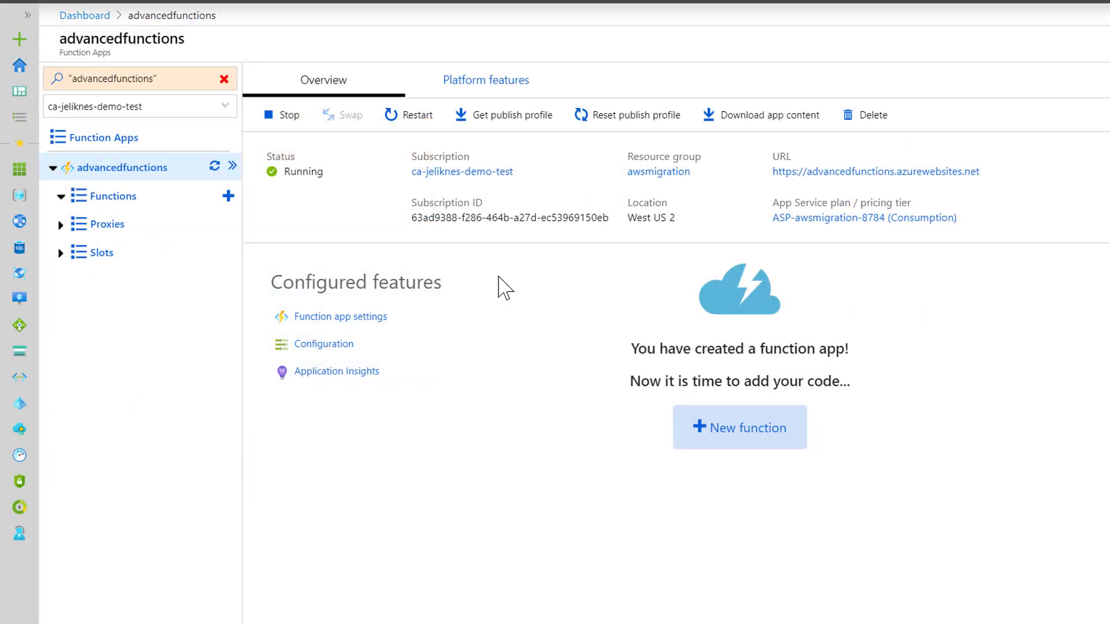
{"action": "mouse_move", "coordinate": [477, 299]}
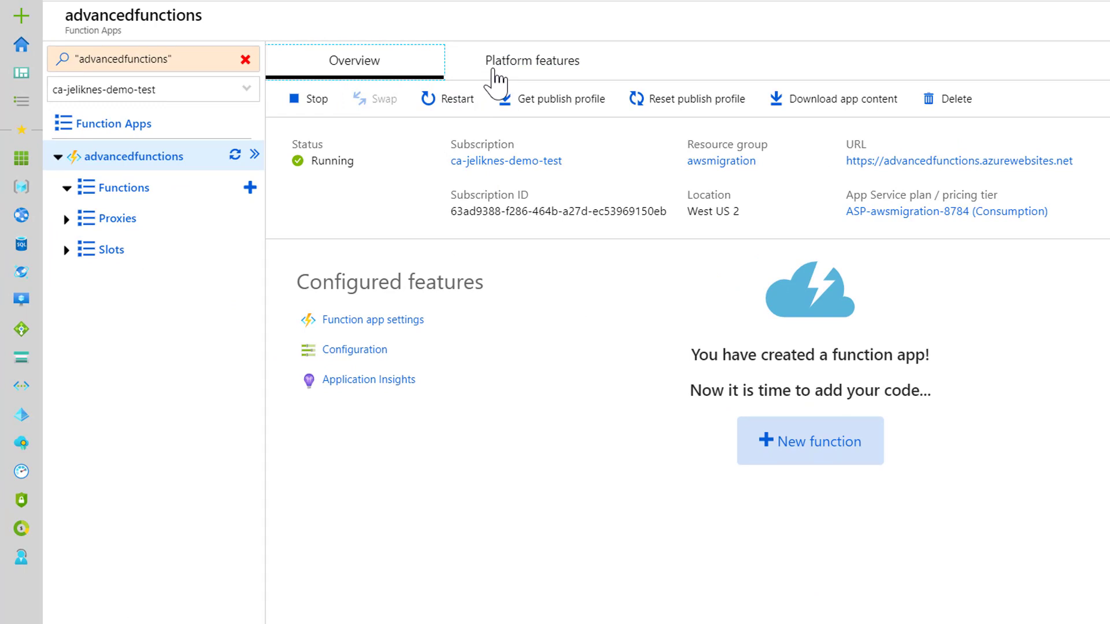
{"action": "mouse_move", "coordinate": [365, 357]}
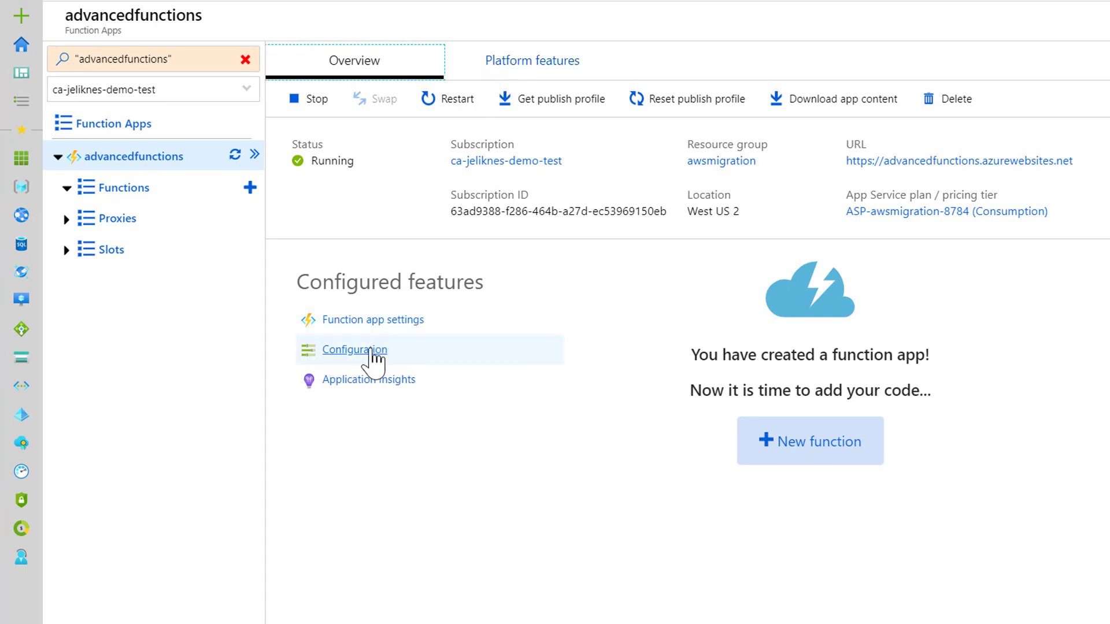
- Add application setting PROJECT with value azure/local/localFunc in Configuration
{"action": "left_click", "coordinate": [354, 350]}
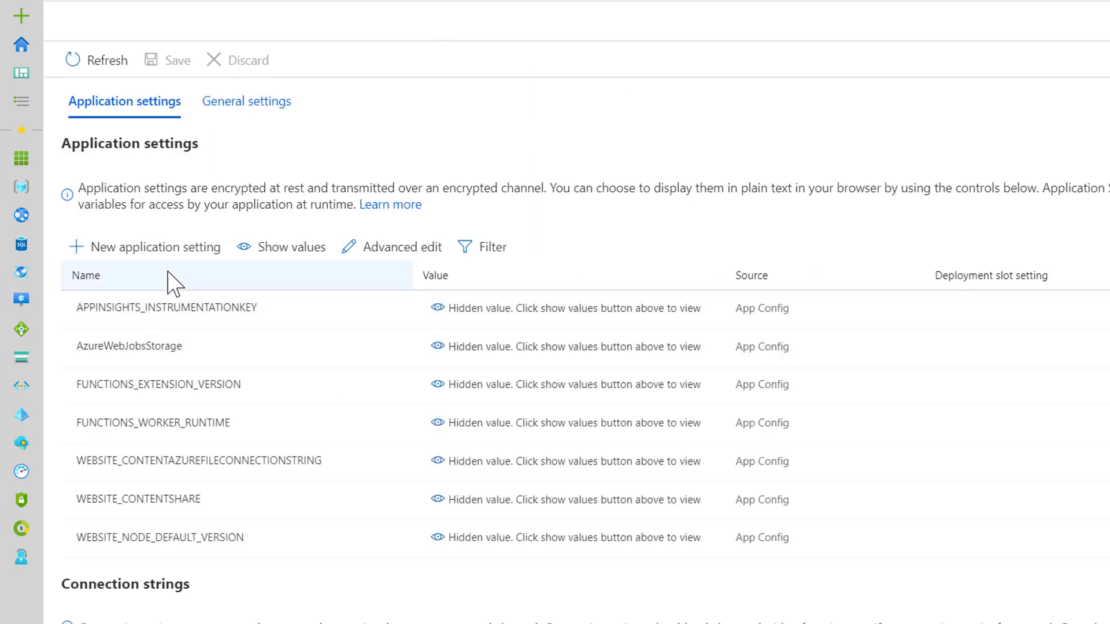
{"action": "left_click", "coordinate": [154, 247]}
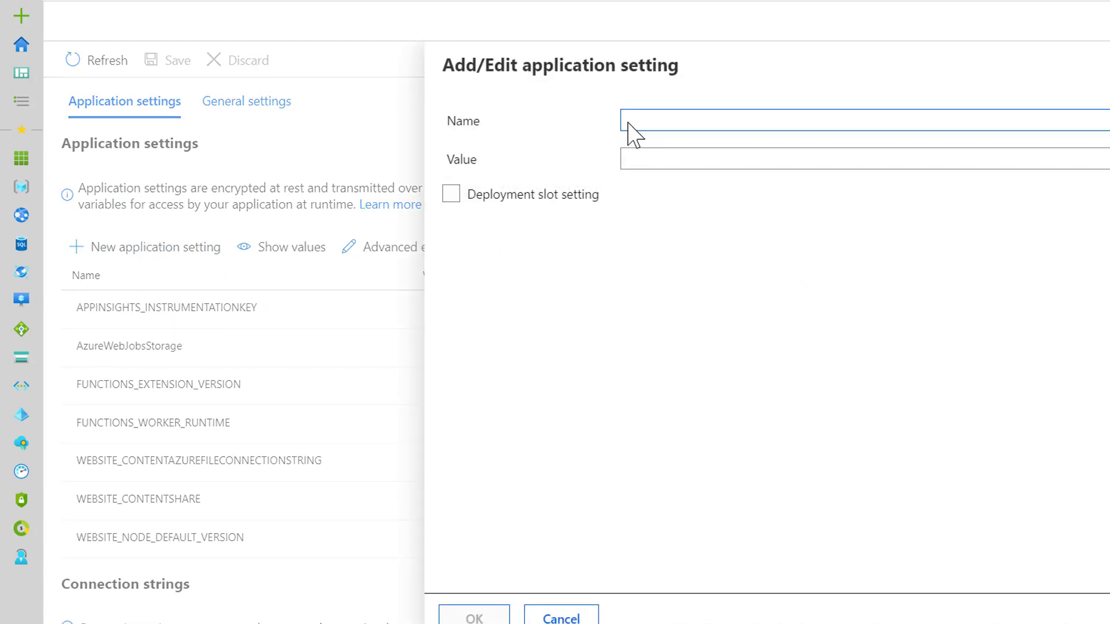
{"action": "type", "text": "PROJECT"}
{"action": "left_click", "coordinate": [865, 158]}
{"action": "type", "text": "a"}
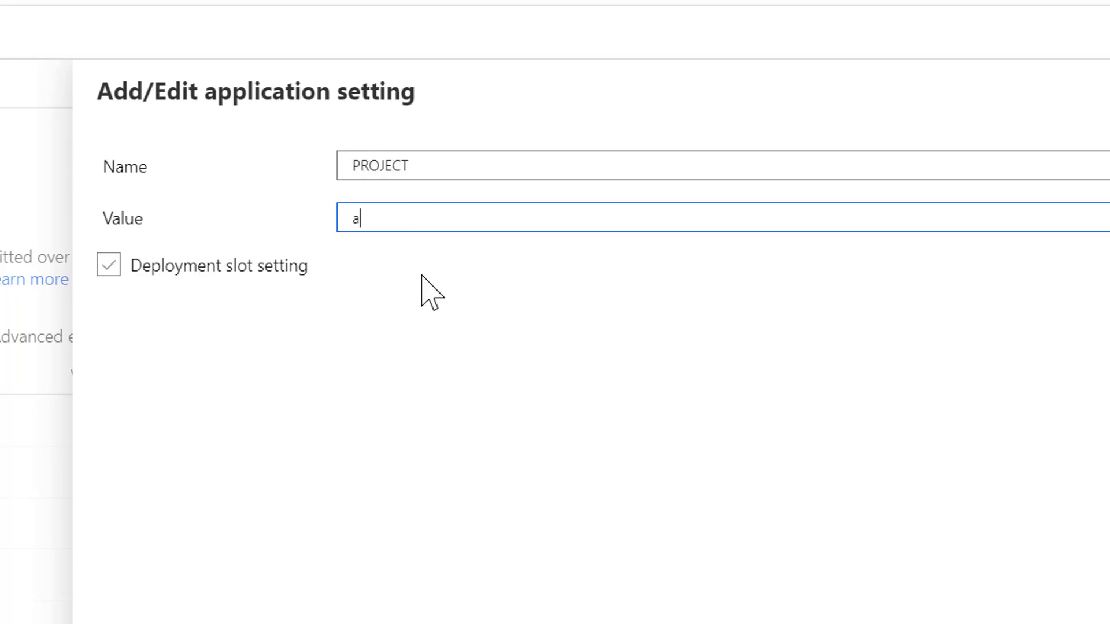
{"action": "type", "text": "zure/local/lo"}
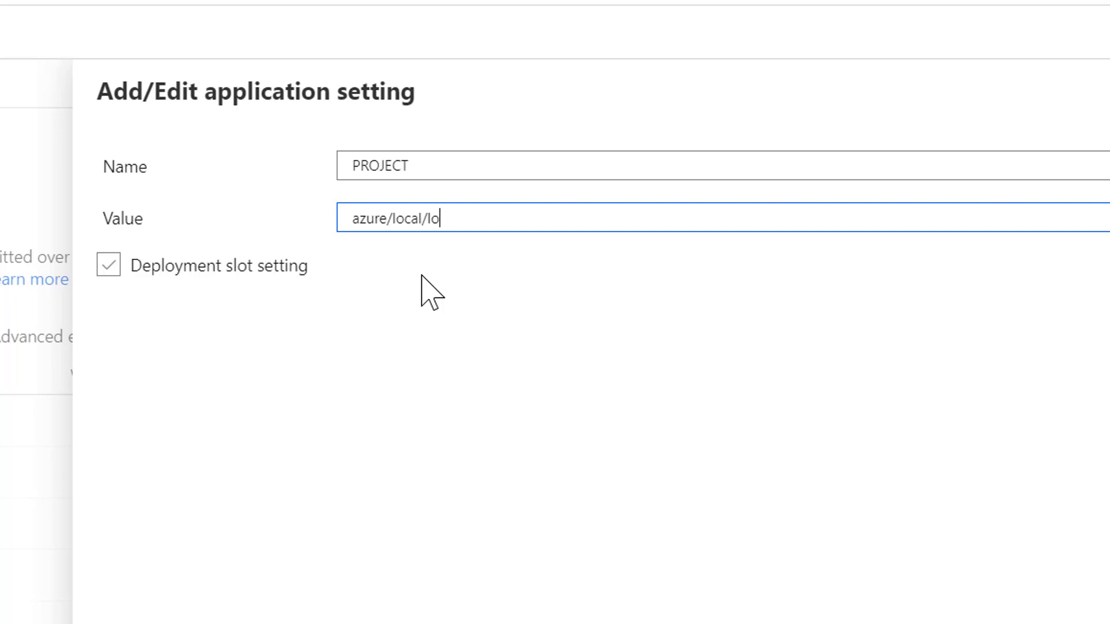
{"action": "type", "text": "calFunc"}
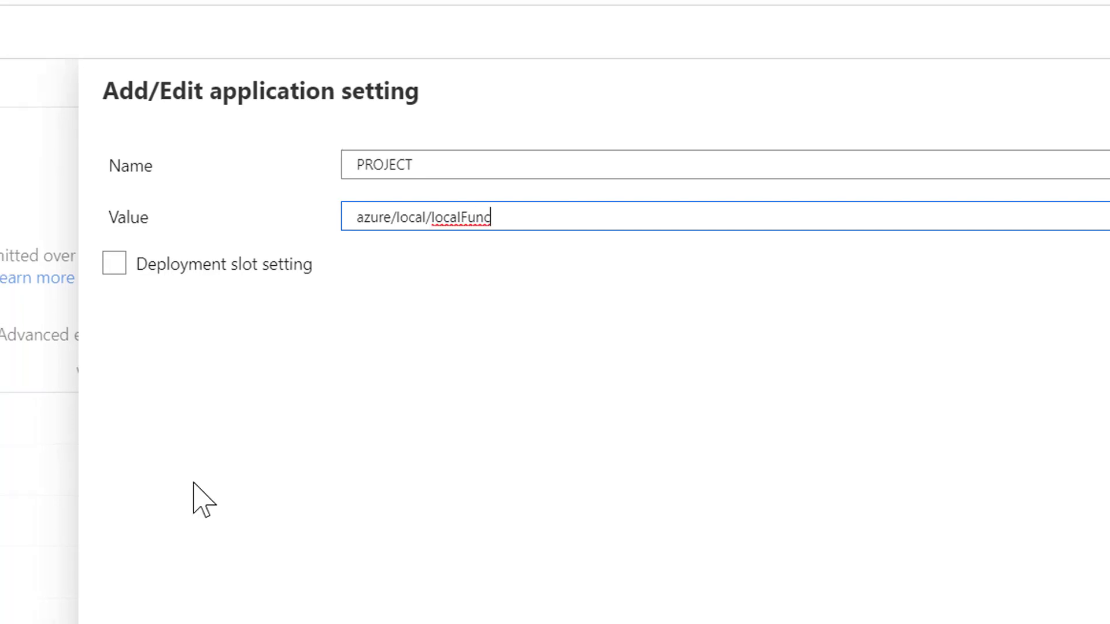
{"action": "left_click", "coordinate": [426, 616]}
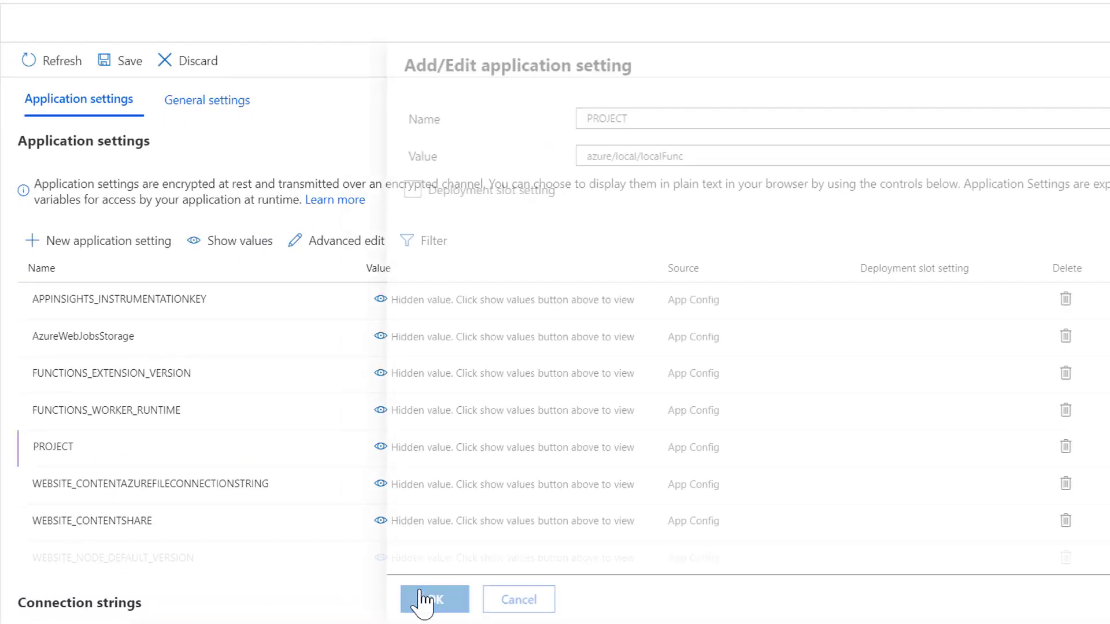
{"action": "left_click", "coordinate": [431, 615]}
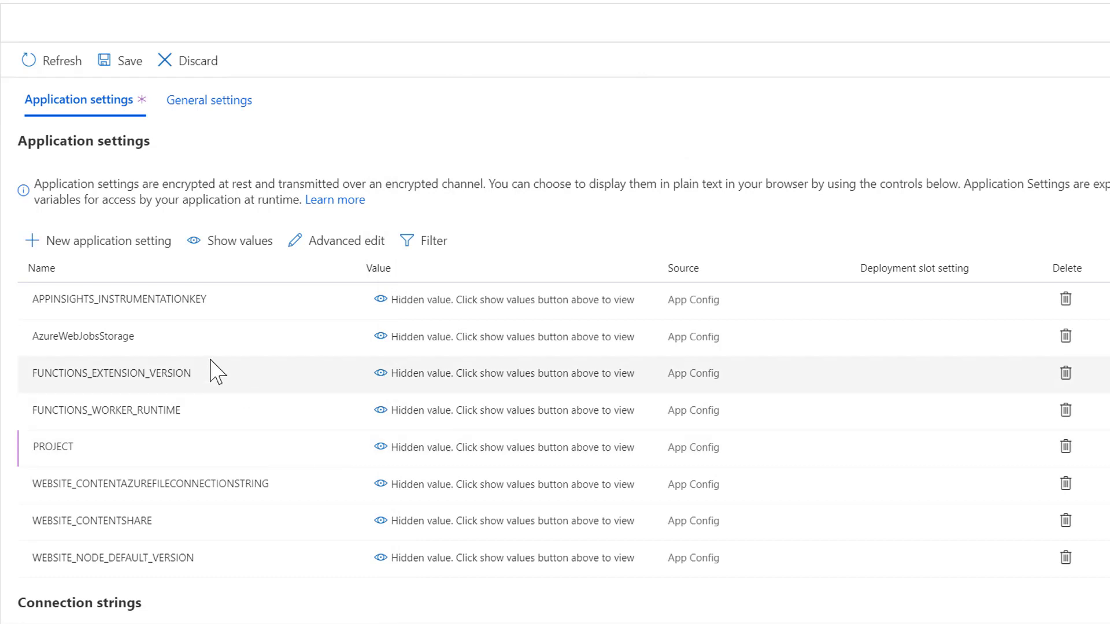
{"action": "mouse_move", "coordinate": [115, 62]}
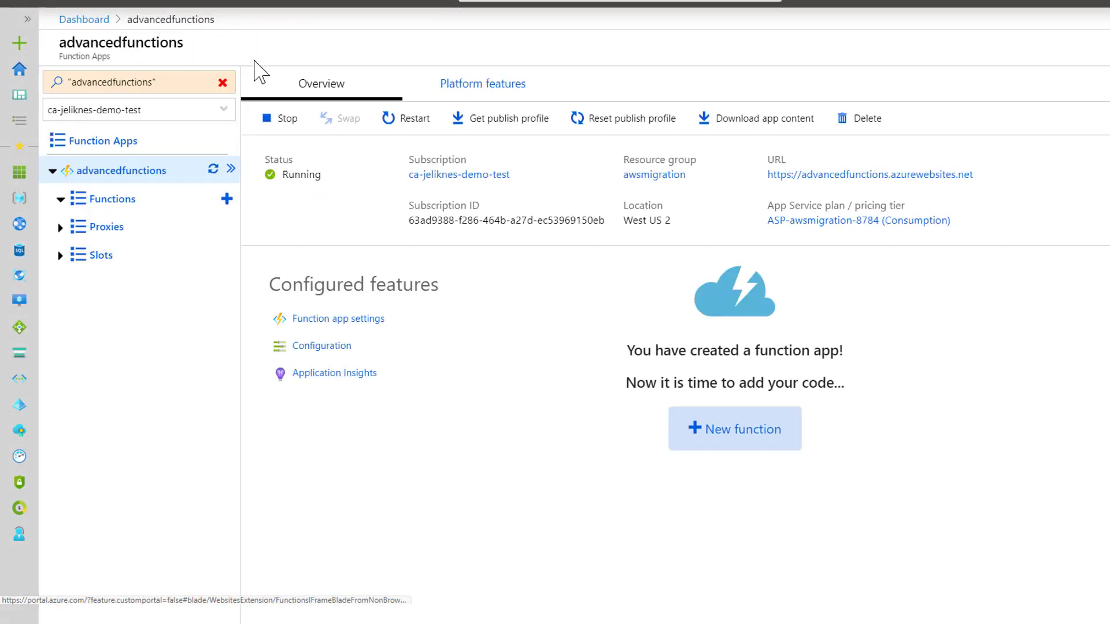
- Open Deployment Center from Platform features and scroll to the build provider options
{"action": "left_click", "coordinate": [483, 84]}
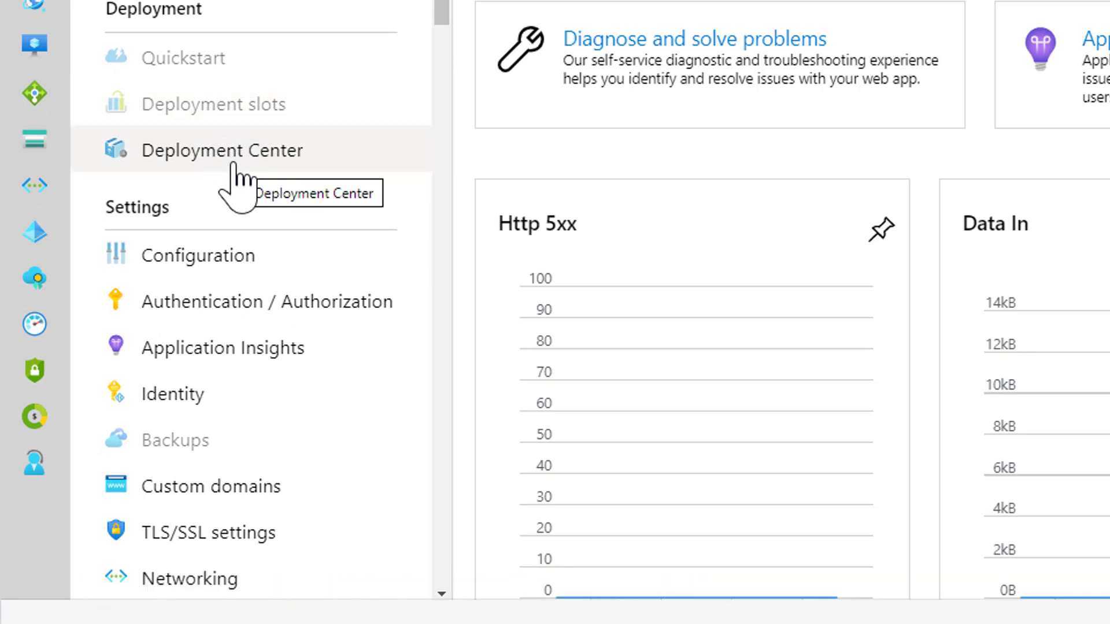
{"action": "left_click", "coordinate": [221, 151]}
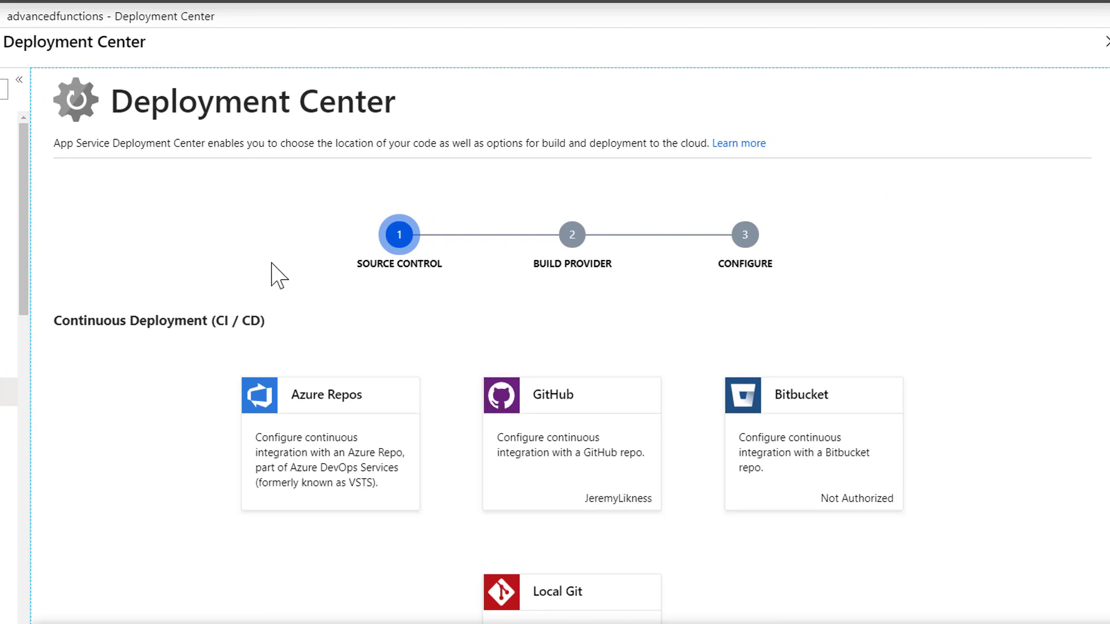
{"action": "scroll", "scroll_direction": "down", "scroll_amount": 3}
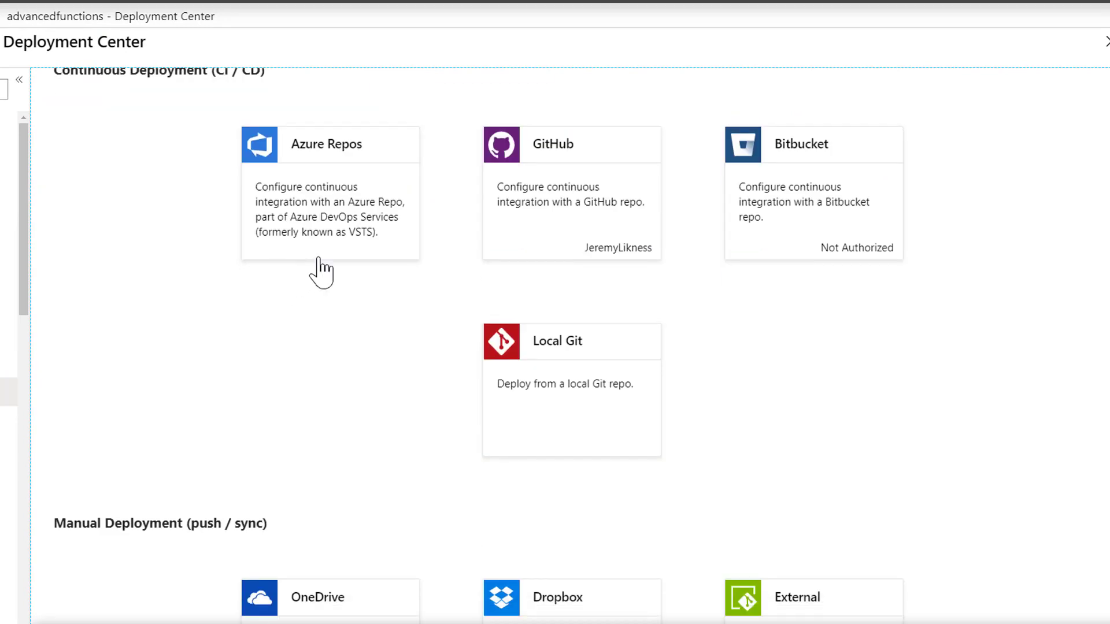
{"action": "scroll", "scroll_direction": "down", "scroll_amount": 3}
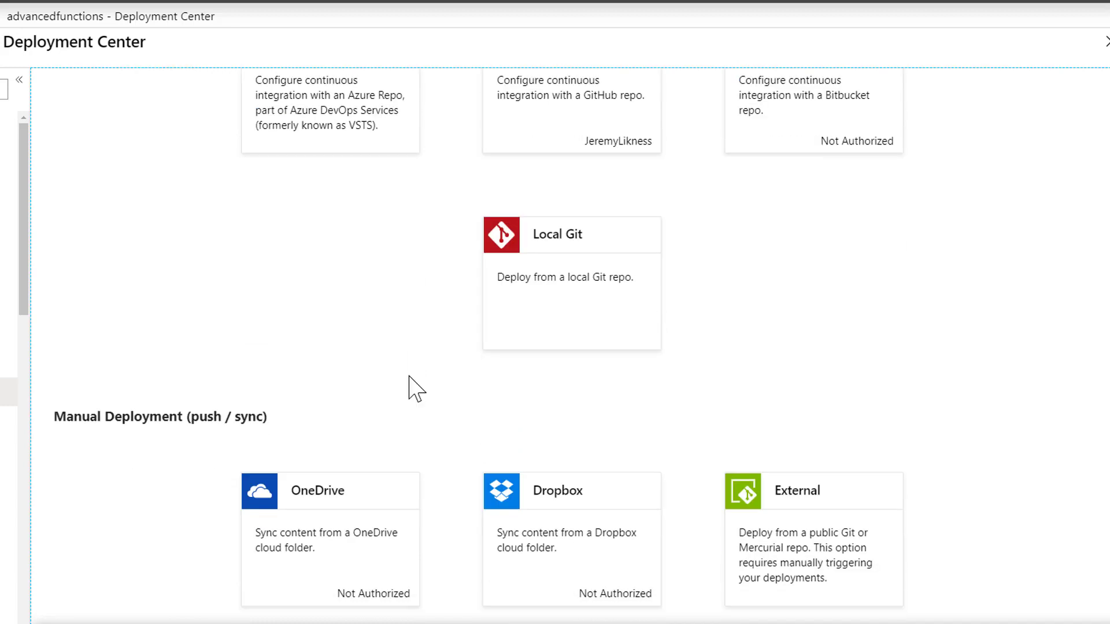
{"action": "scroll", "scroll_direction": "down", "scroll_amount": 3}
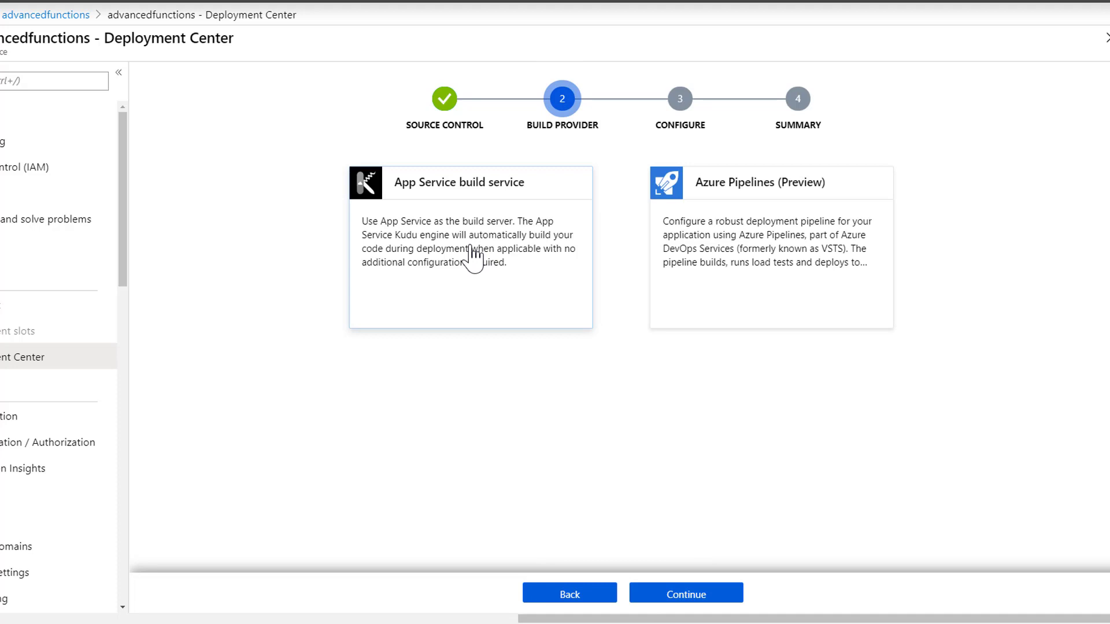
{"action": "mouse_move", "coordinate": [452, 248]}
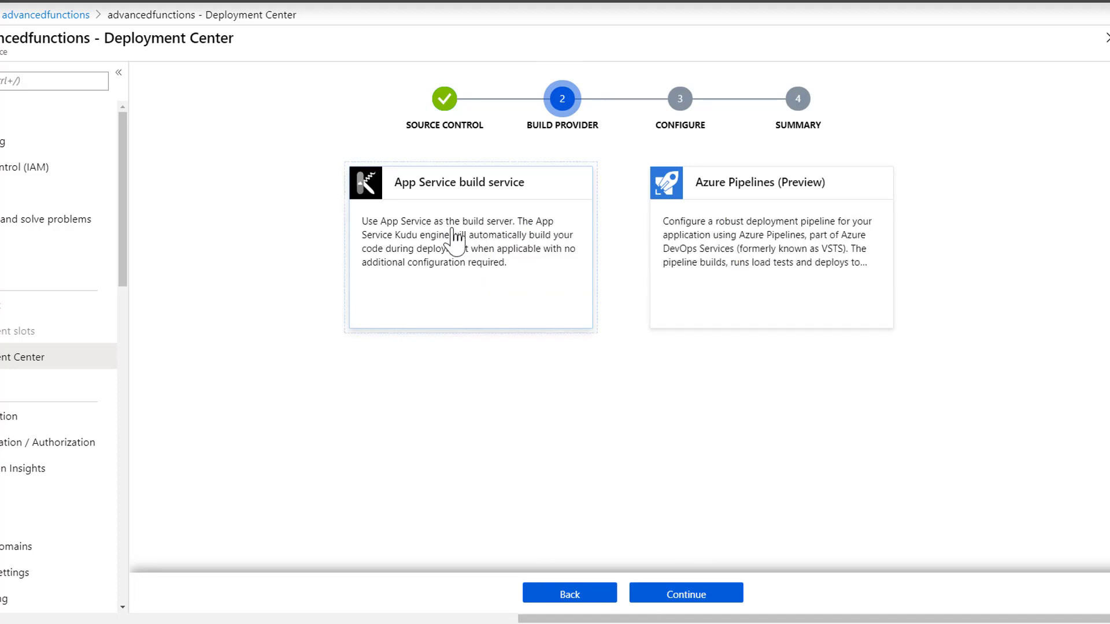
{"action": "left_click", "coordinate": [685, 610]}
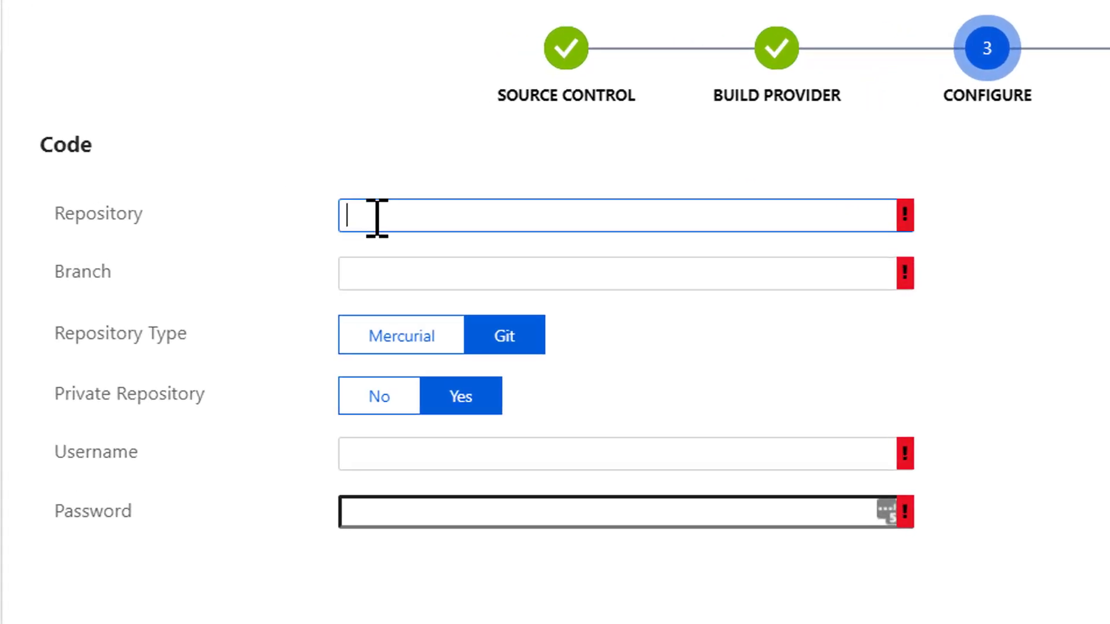
{"action": "type", "text": "https"}
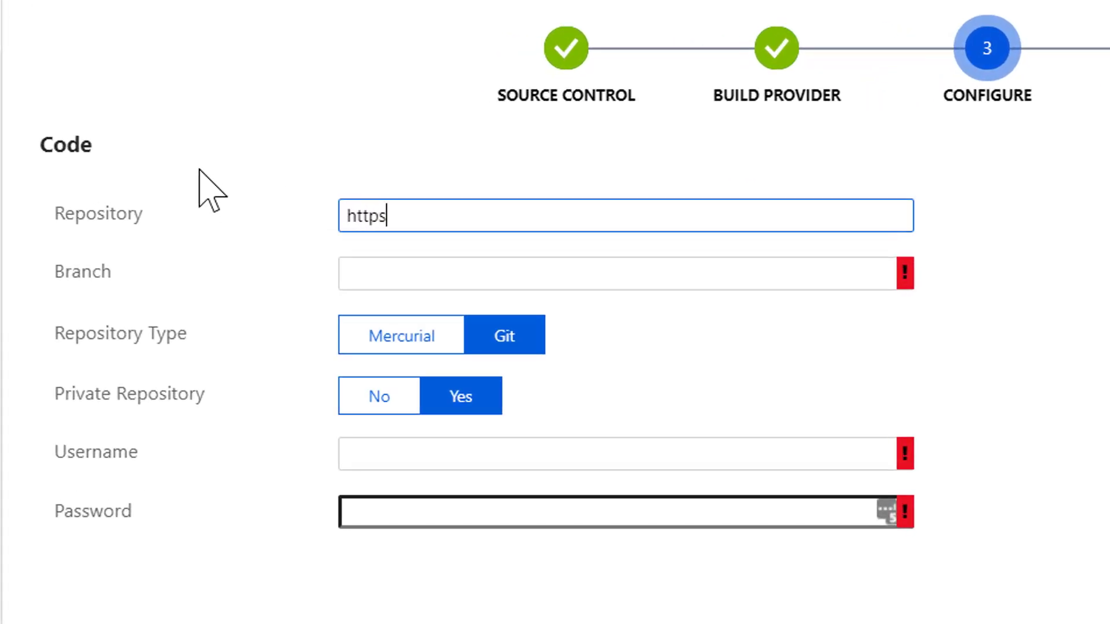
{"action": "type", "text": "://github.com/"}
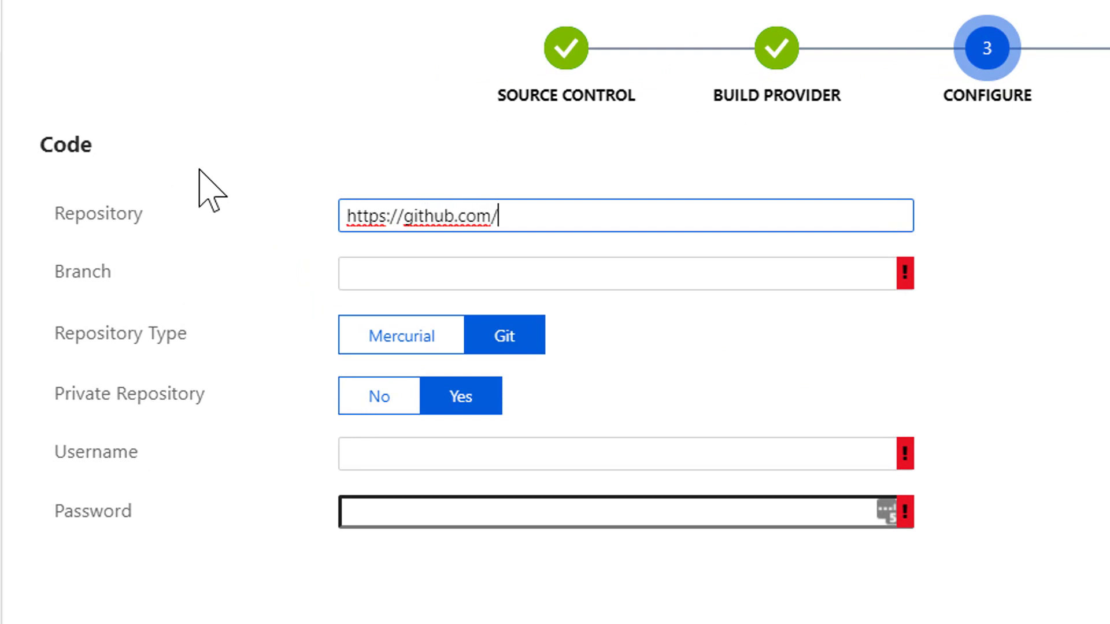
{"action": "type", "text": "JeremyLikness"}
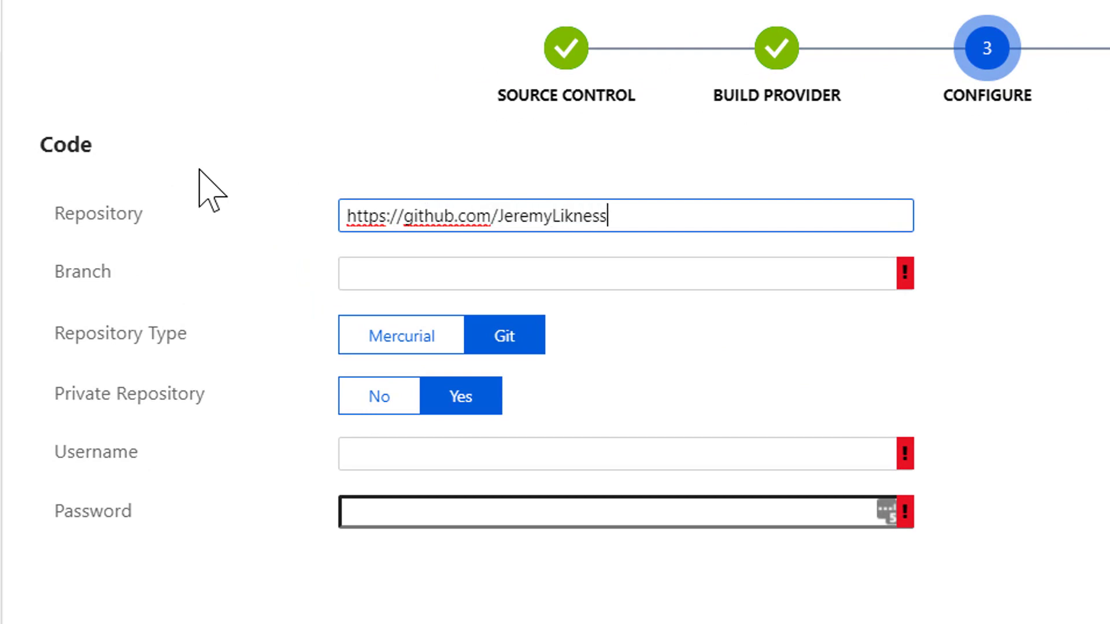
{"action": "type", "text": "/awsmigration"}
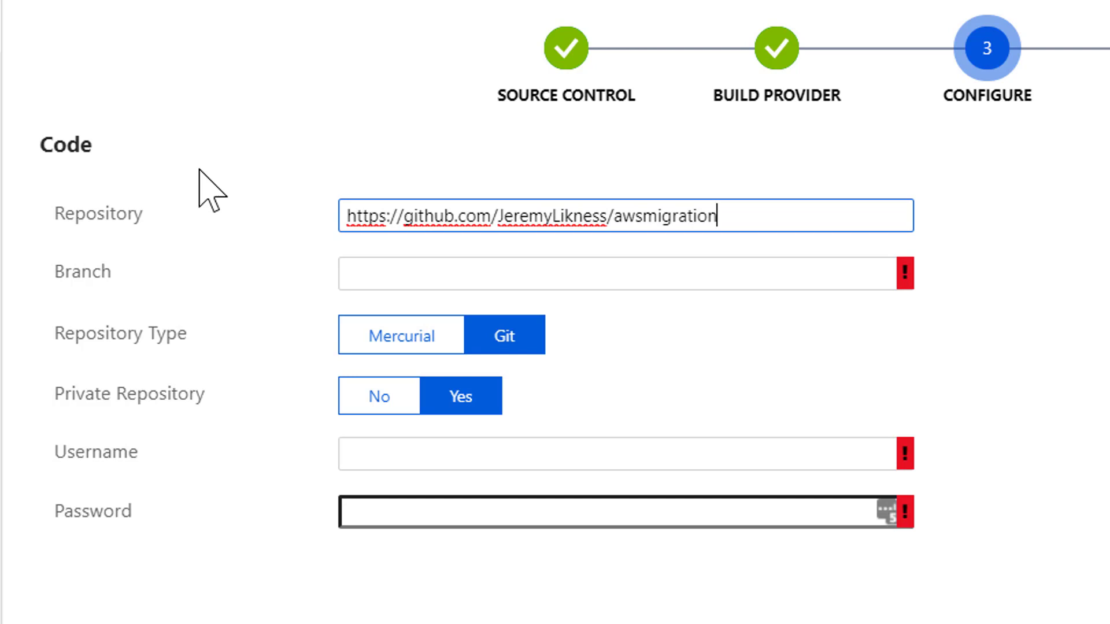
- Choose branch master, mark the repository public, and continue to Summary
{"action": "type", "text": "maste"}
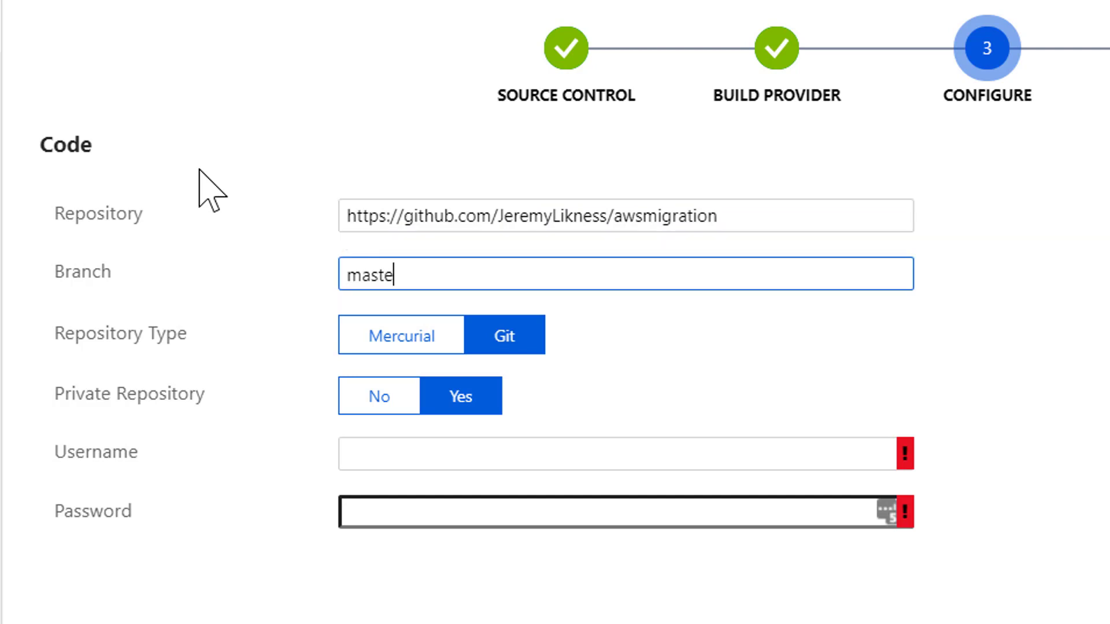
{"action": "left_click", "coordinate": [379, 396]}
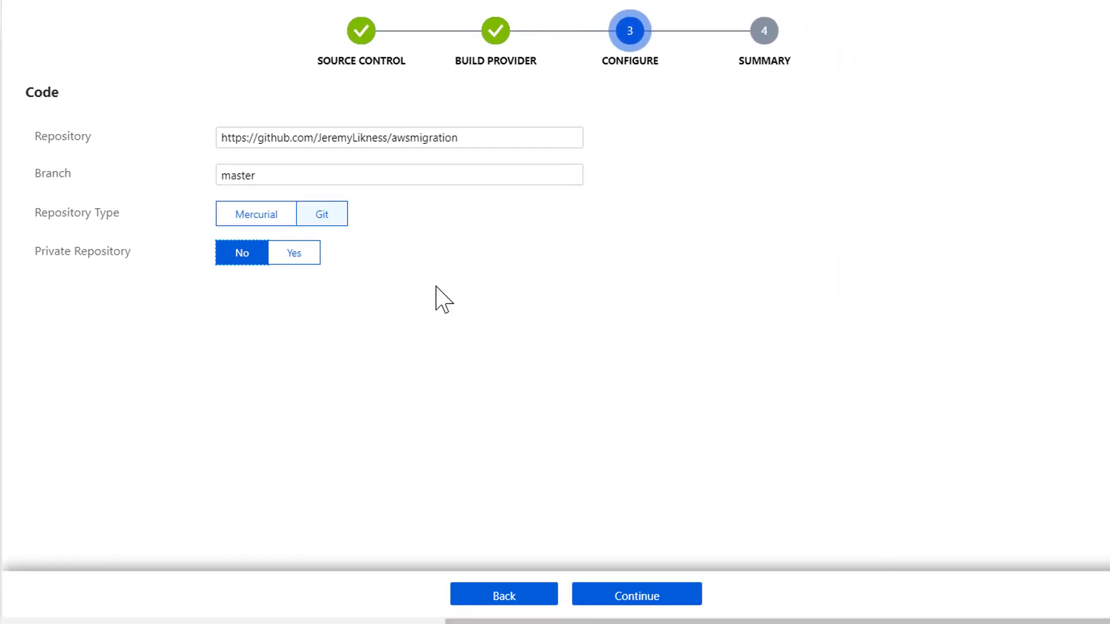
{"action": "left_click", "coordinate": [636, 611]}
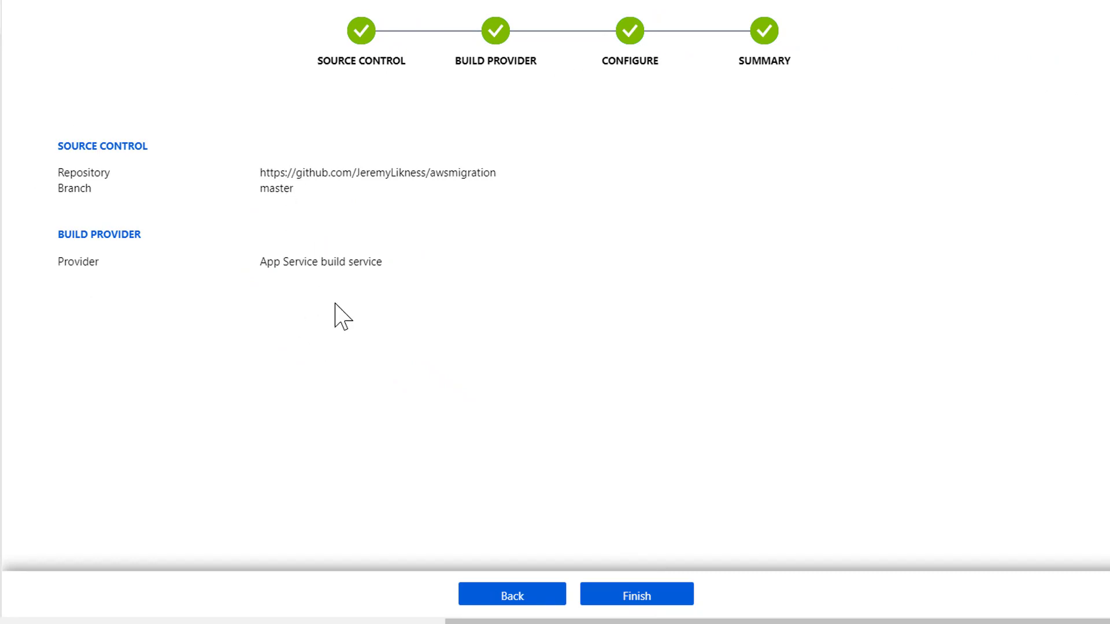
- Finish the deployment setup and return to the advancedfunctions app
{"action": "left_click", "coordinate": [637, 610]}
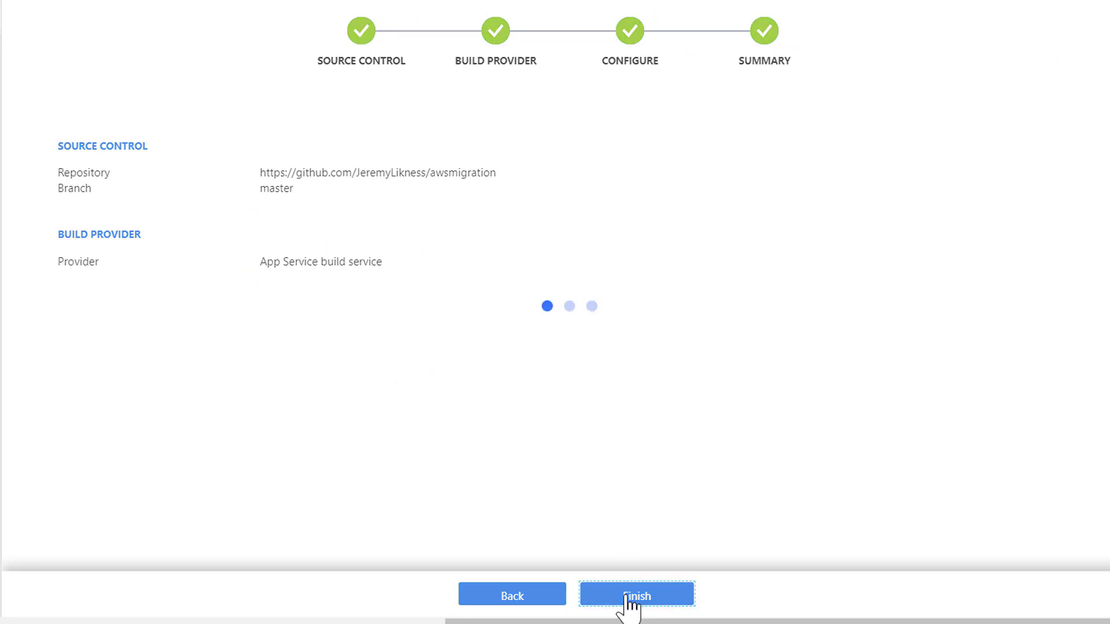
{"action": "left_click", "coordinate": [636, 611]}
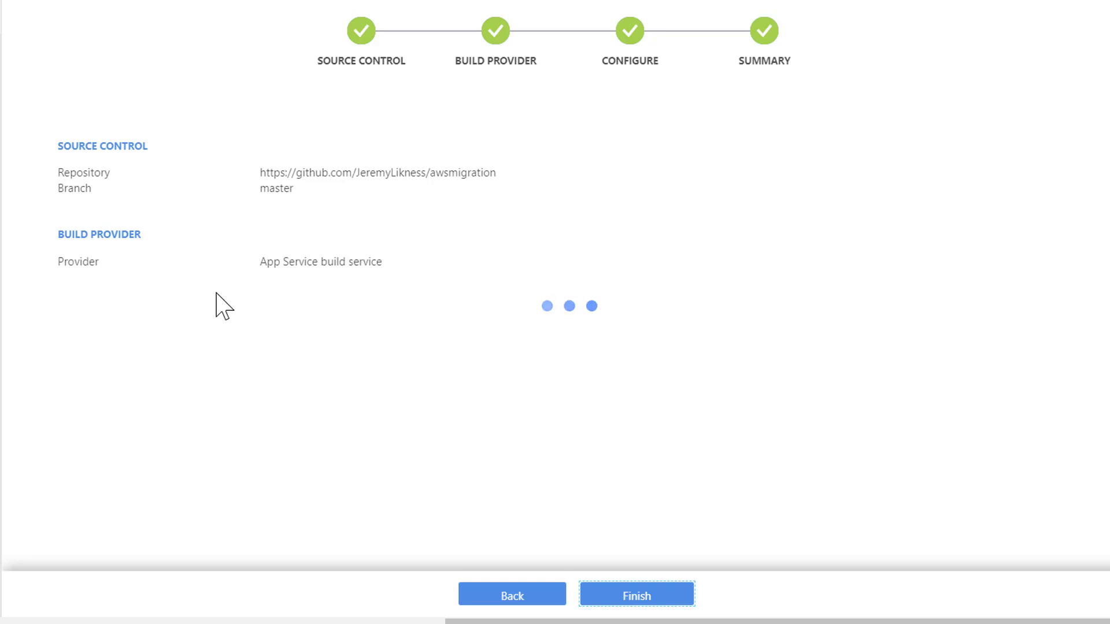
{"action": "left_click", "coordinate": [637, 611]}
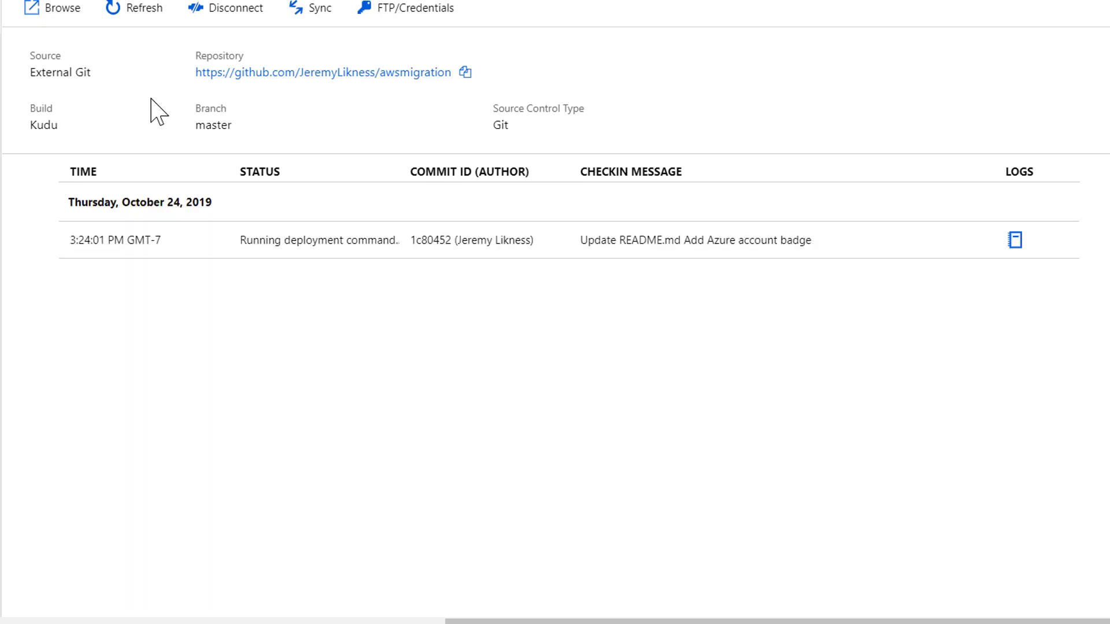
{"action": "left_click", "coordinate": [136, 8]}
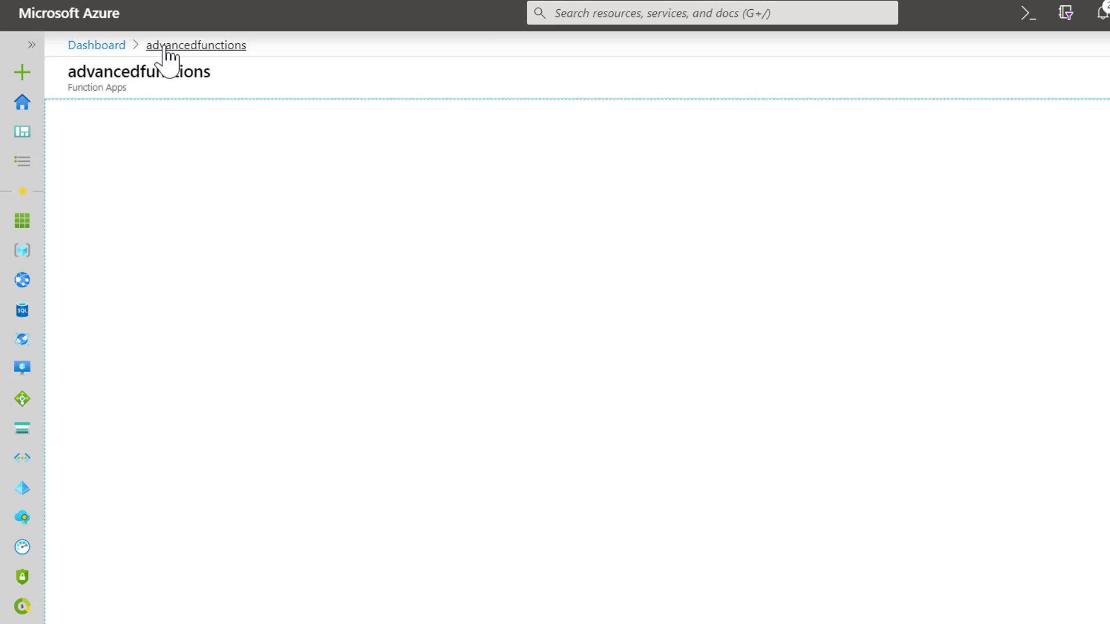
- Select the HttpTrigger function, show its function URL, and copy it
{"action": "left_click", "coordinate": [195, 45]}
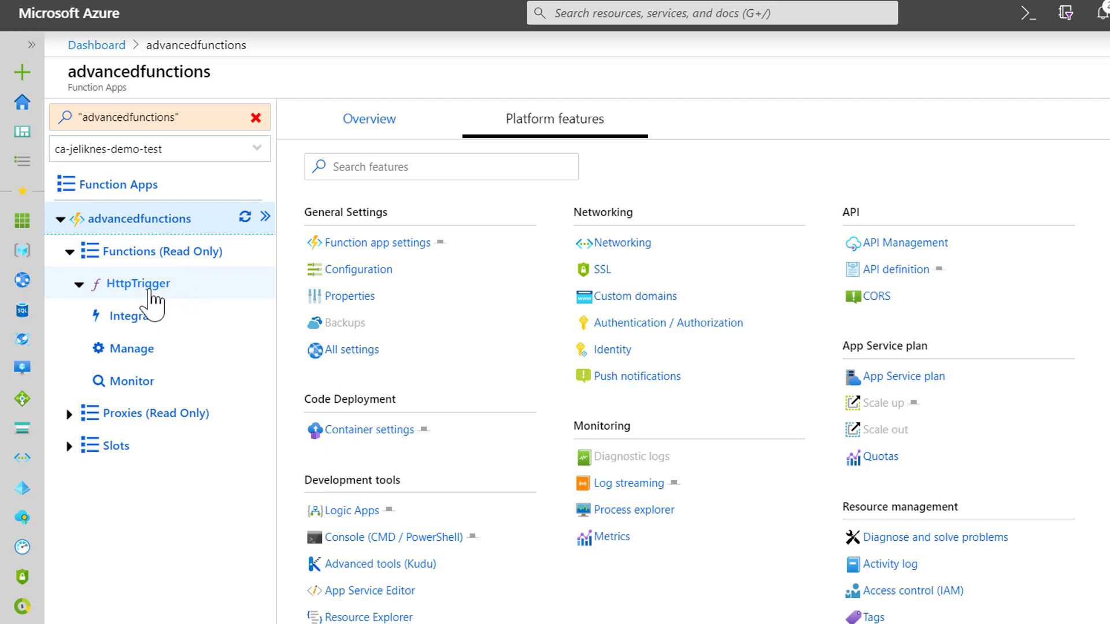
{"action": "left_click", "coordinate": [138, 283]}
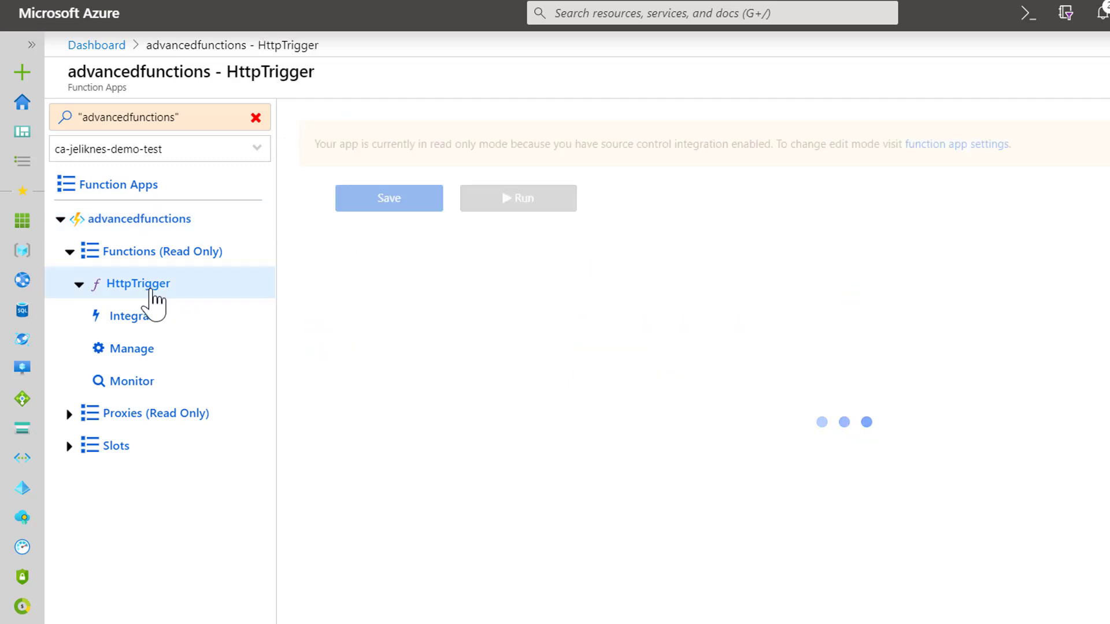
{"action": "left_click", "coordinate": [138, 283]}
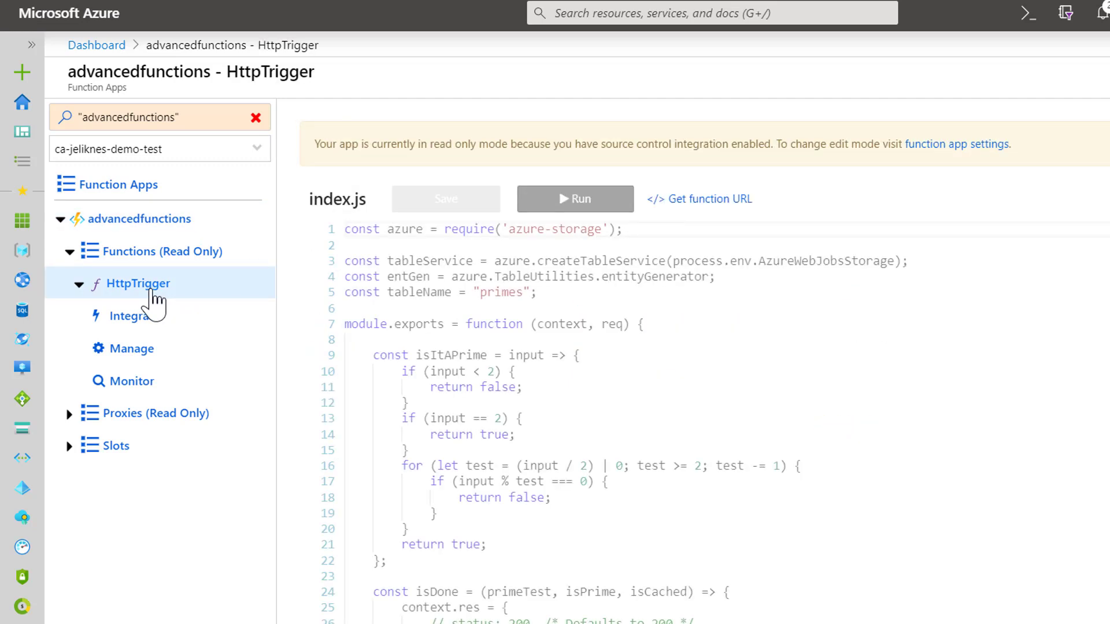
{"action": "mouse_move", "coordinate": [691, 214]}
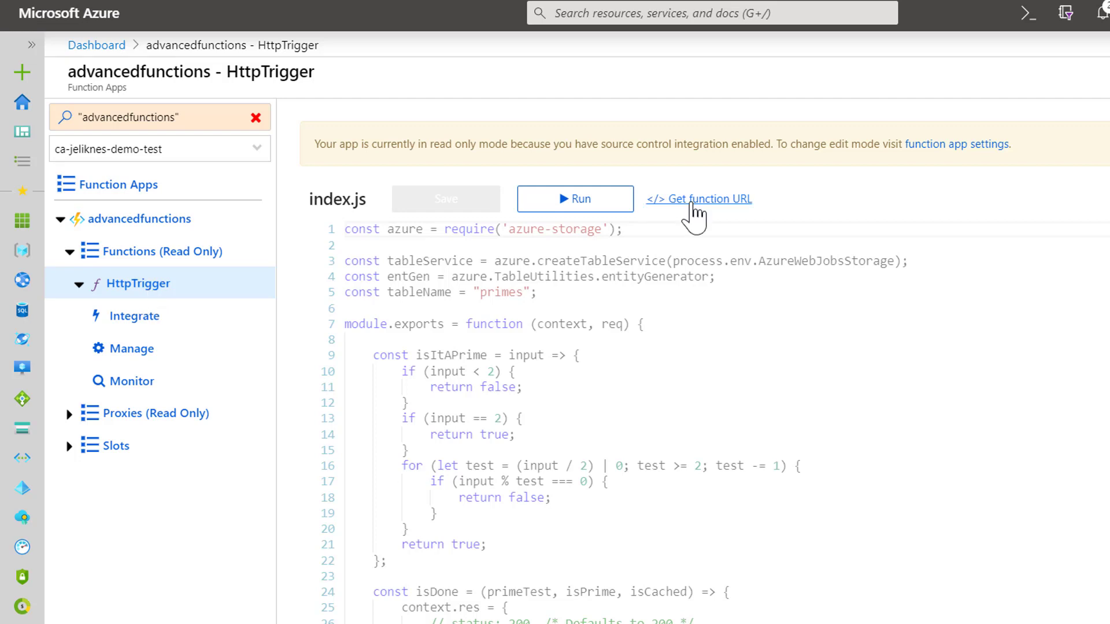
{"action": "left_click", "coordinate": [699, 199]}
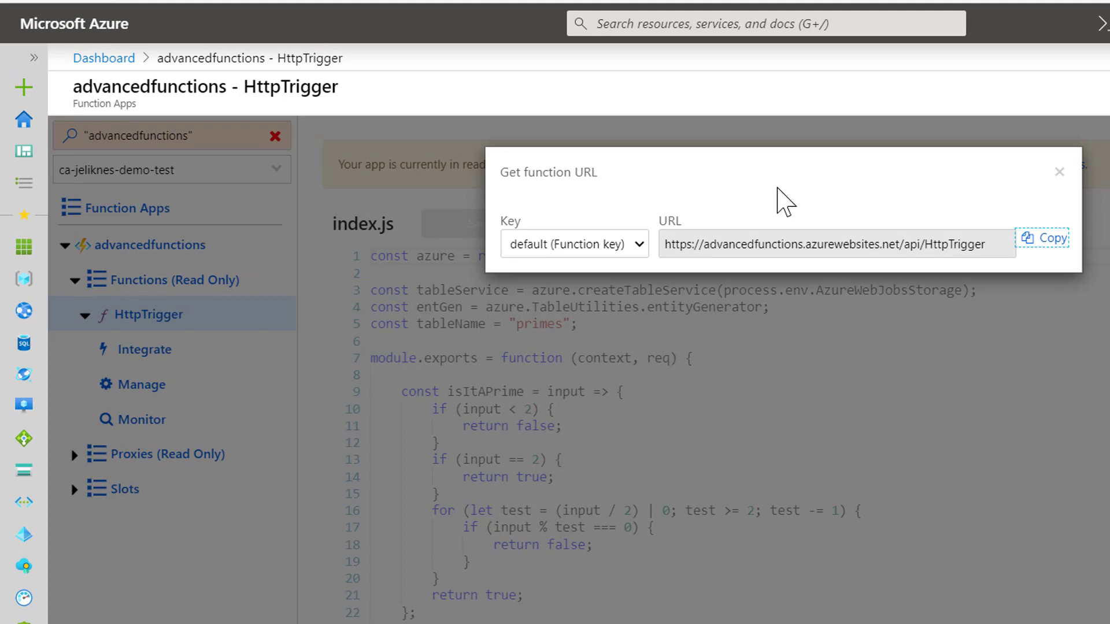
{"action": "left_click", "coordinate": [1066, 23]}
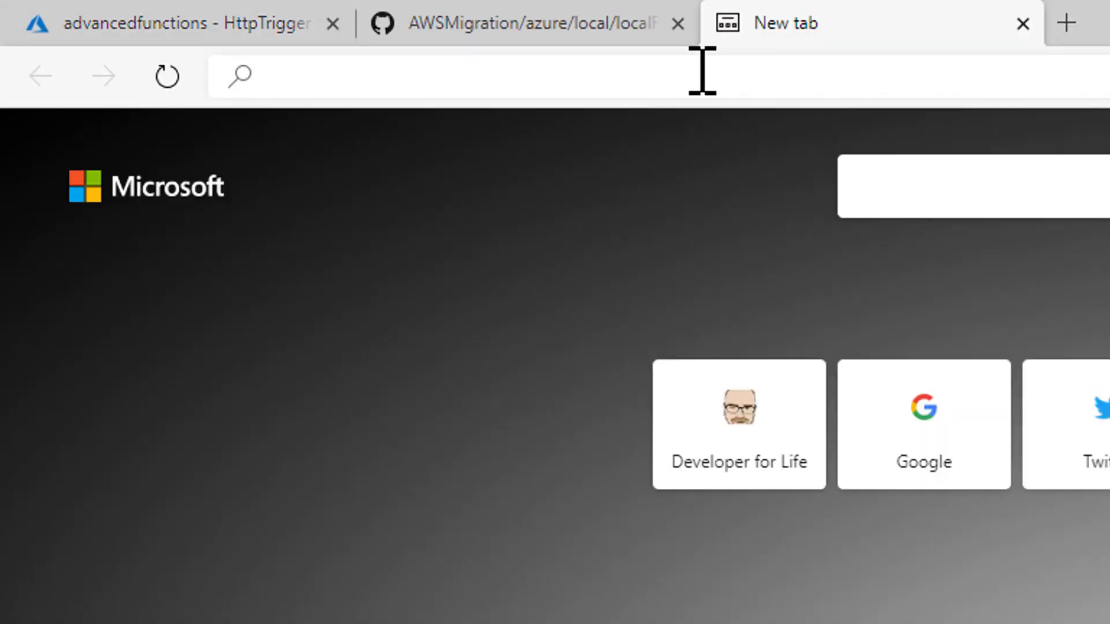
{"action": "type", "text": "https://advancedfunctions.azurewebsites.net/api/HttpTrigger?p"}
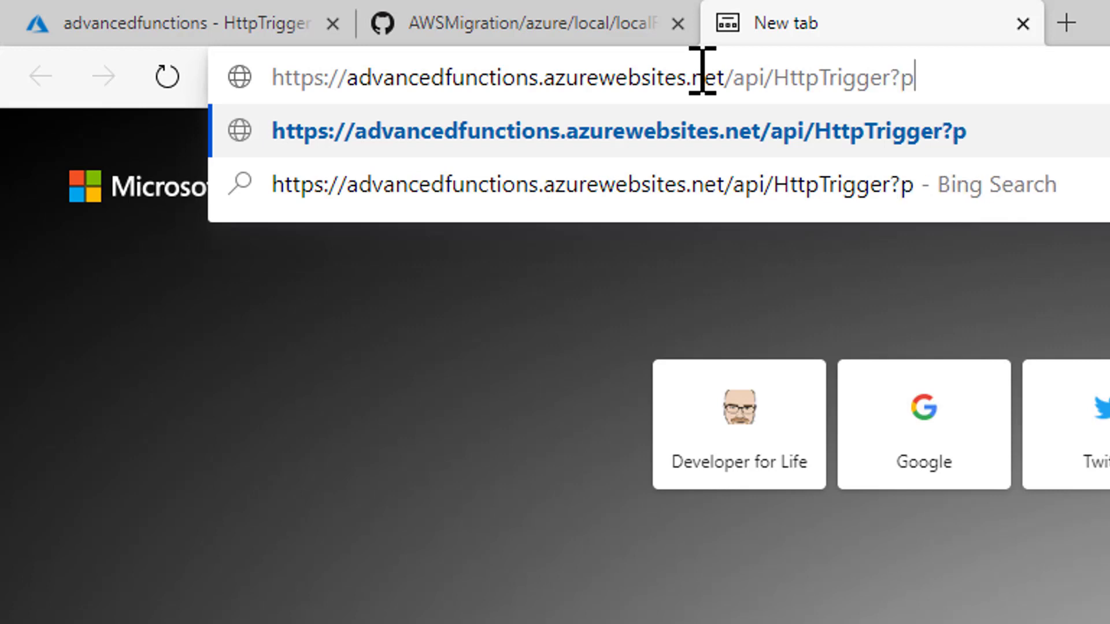
{"action": "type", "text": "rime=3"}
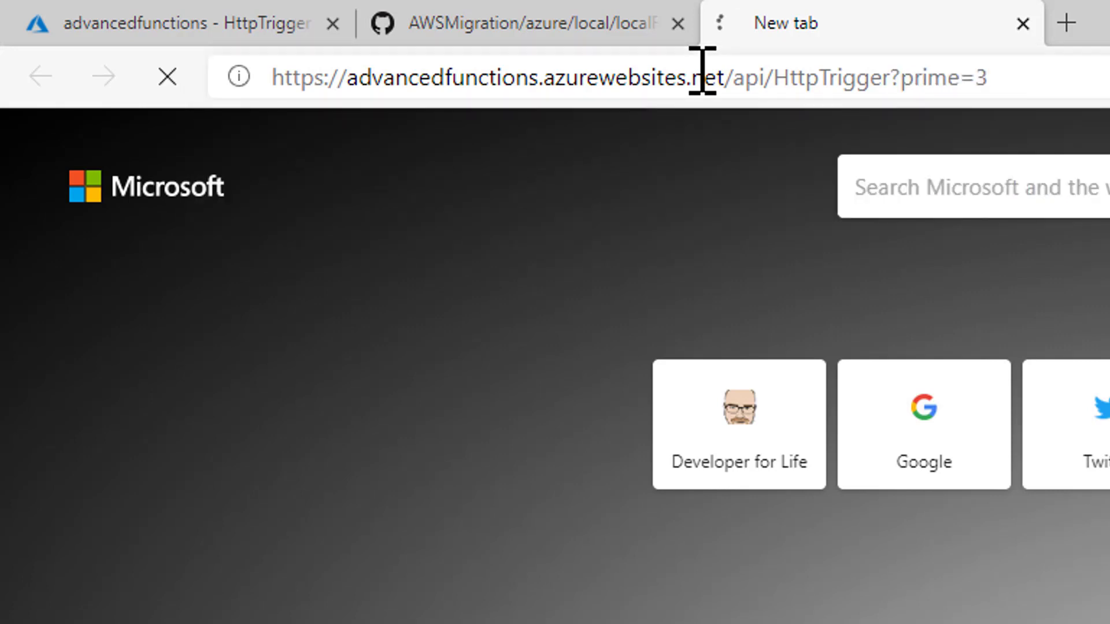
{"action": "key", "text": "Enter"}
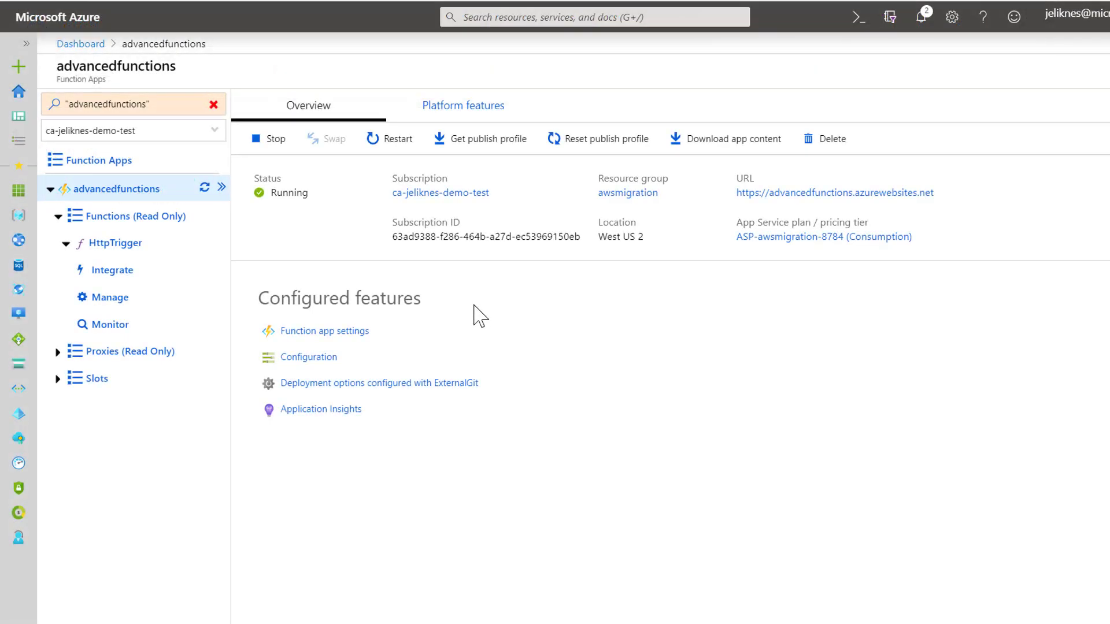
- Open the CORS settings from the advancedfunctions Platform features tab
{"action": "left_click", "coordinate": [462, 105]}
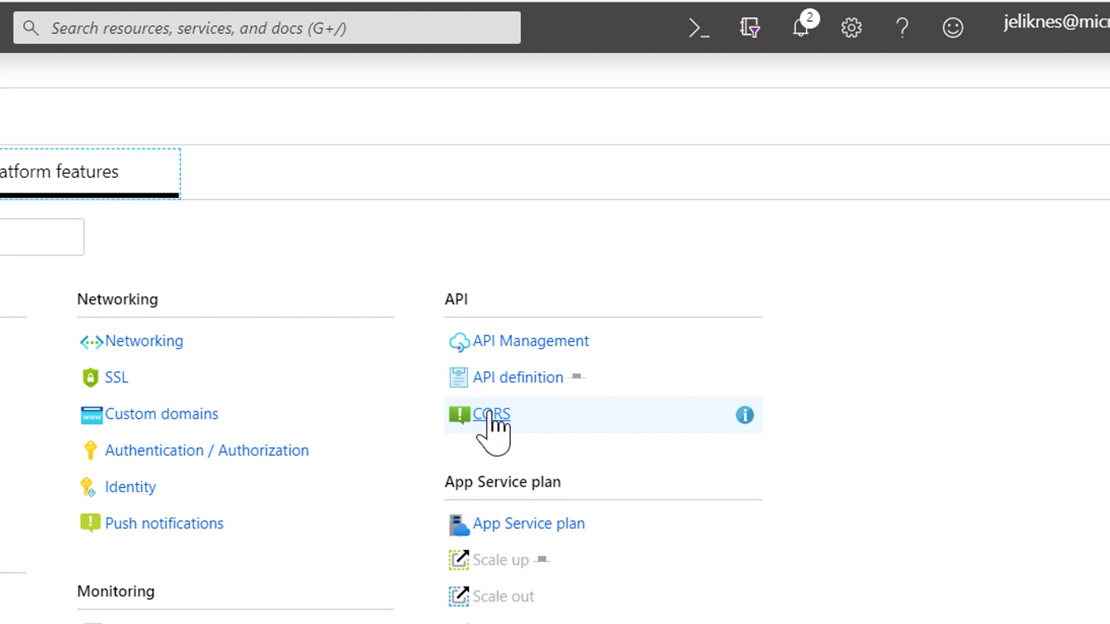
{"action": "left_click", "coordinate": [488, 414]}
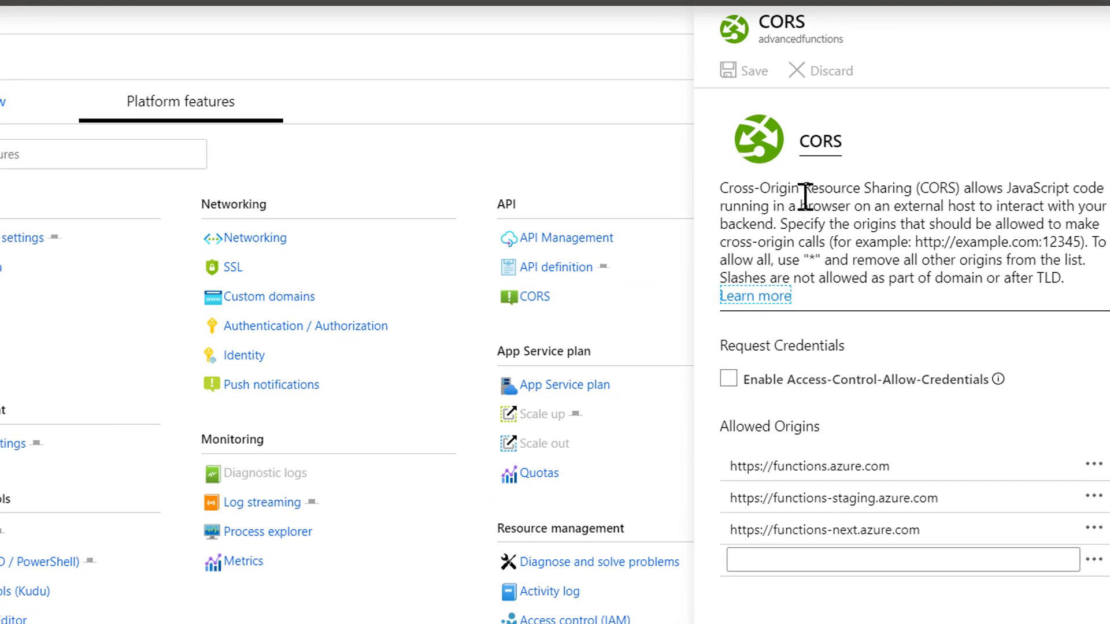
{"action": "mouse_move", "coordinate": [789, 224]}
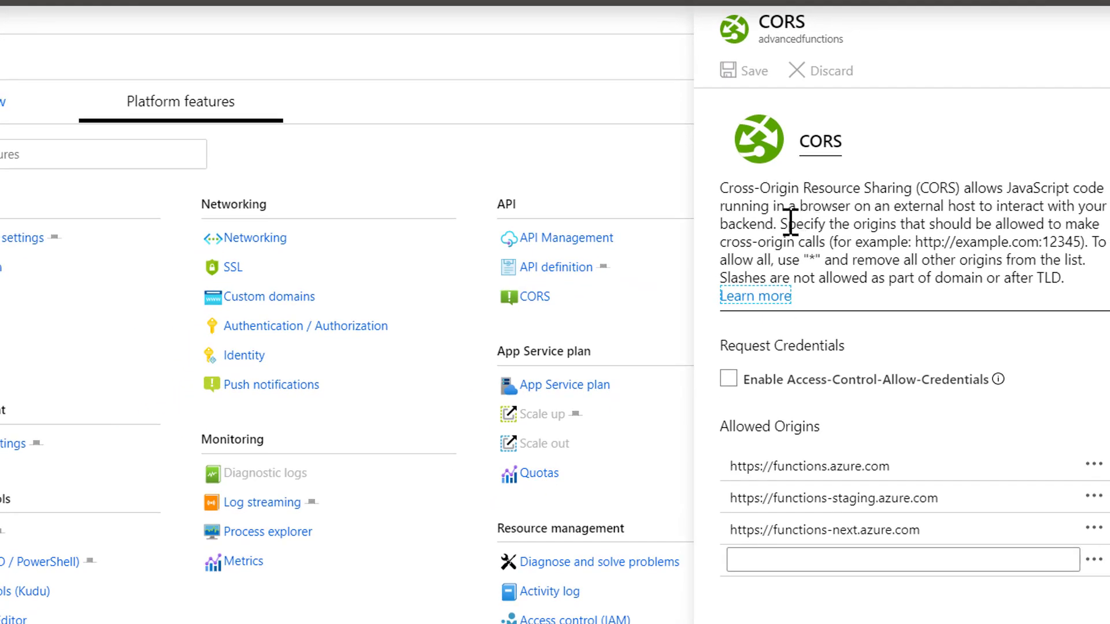
{"action": "mouse_move", "coordinate": [787, 230]}
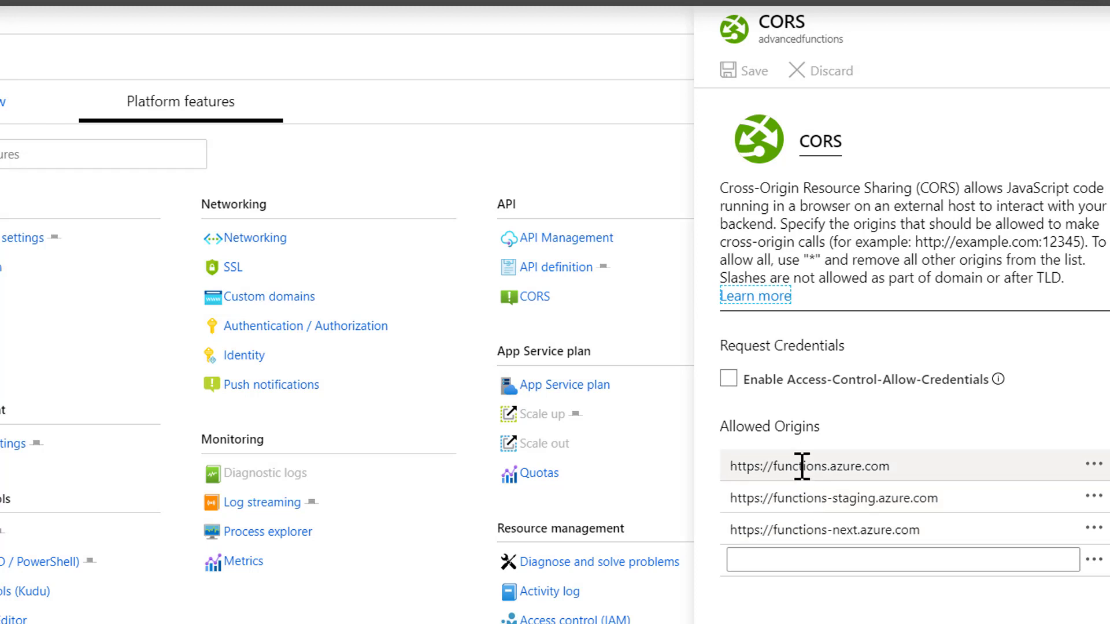
{"action": "mouse_move", "coordinate": [810, 266]}
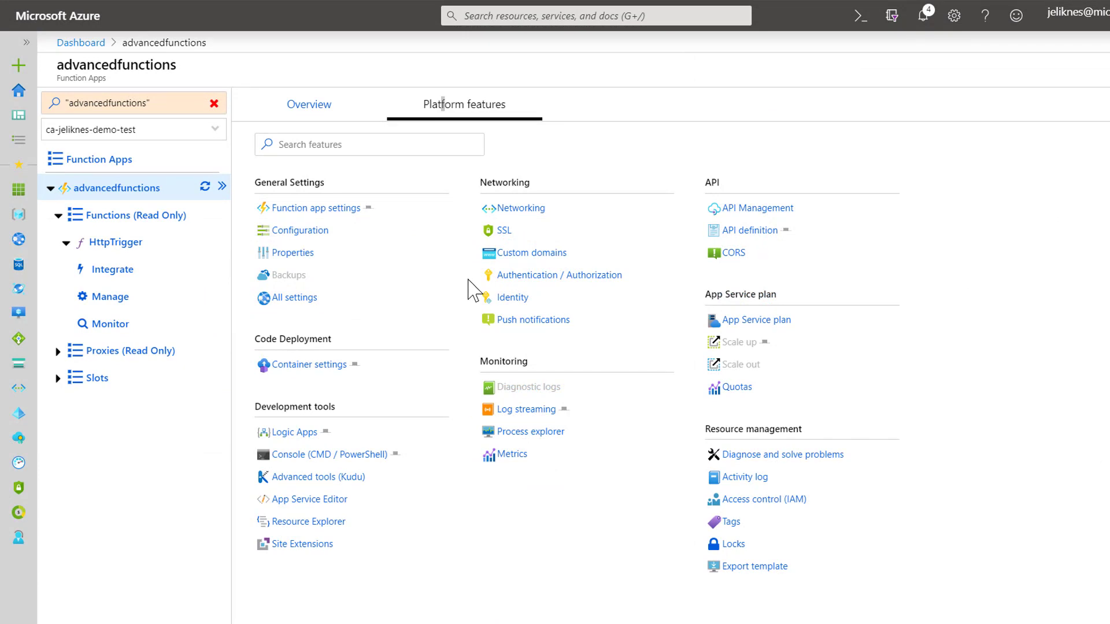
{"action": "mouse_move", "coordinate": [472, 289]}
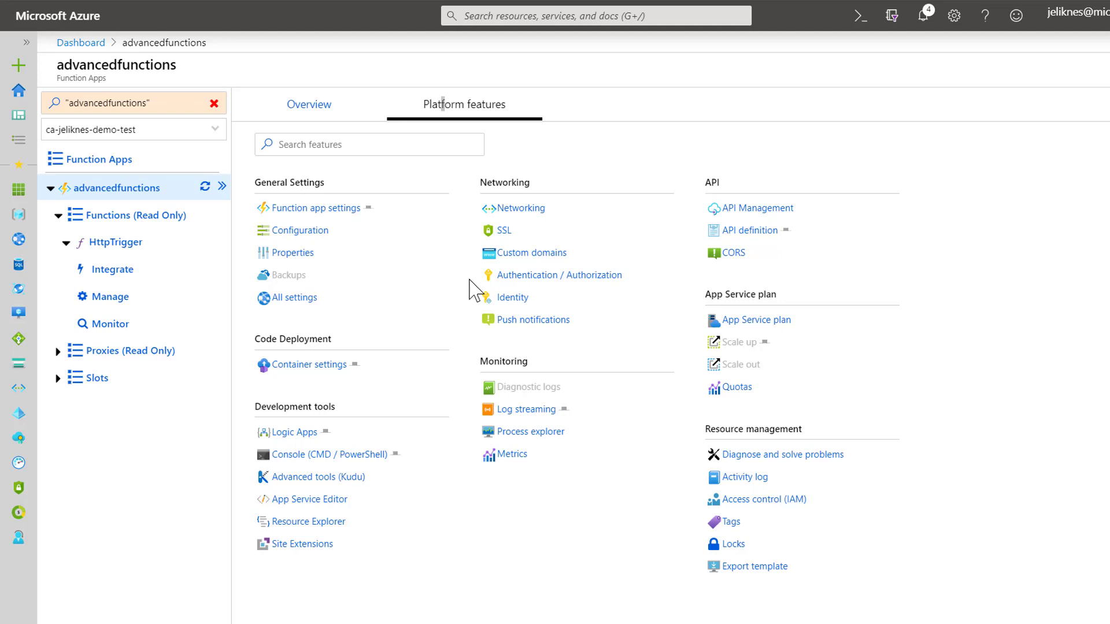
{"action": "mouse_move", "coordinate": [464, 292]}
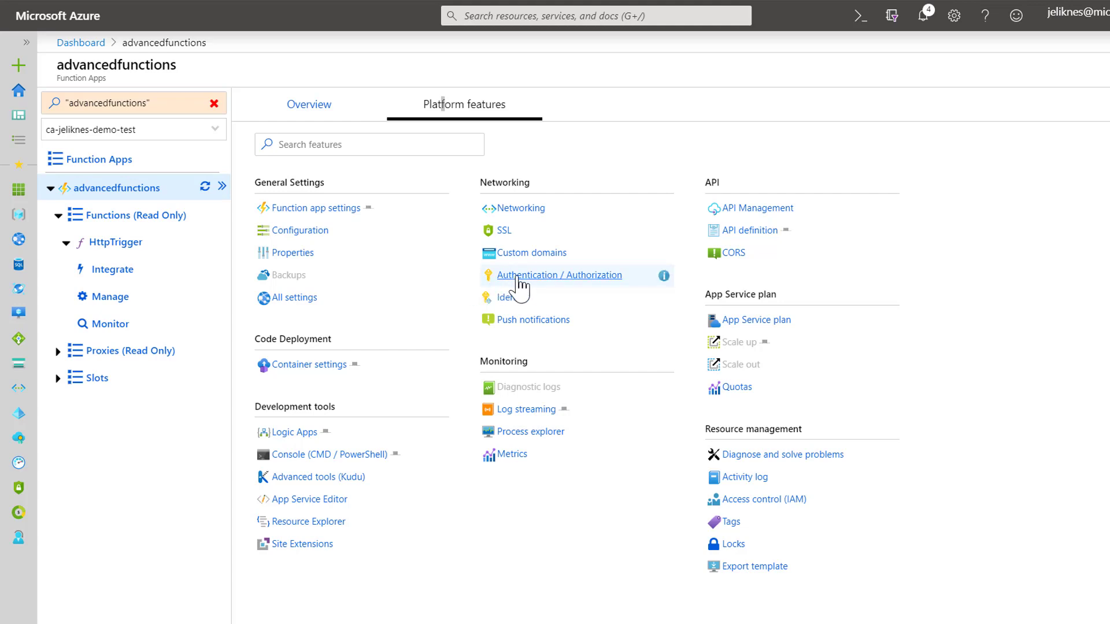
- Switch App Service Authentication to On in Authentication / Authorization
{"action": "left_click", "coordinate": [559, 275]}
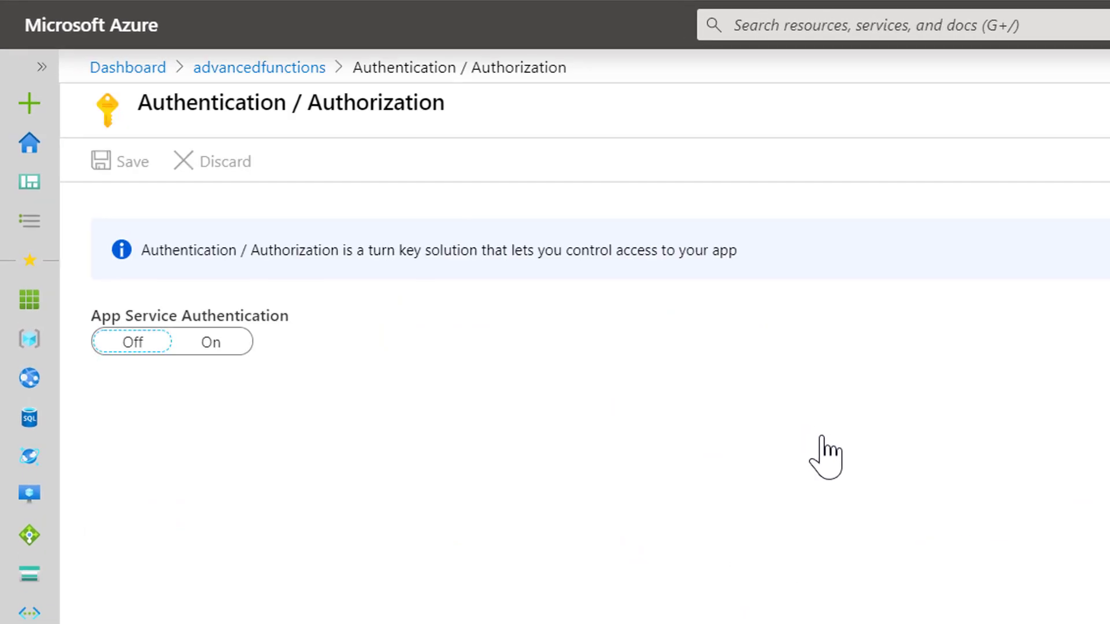
{"action": "left_click", "coordinate": [132, 342]}
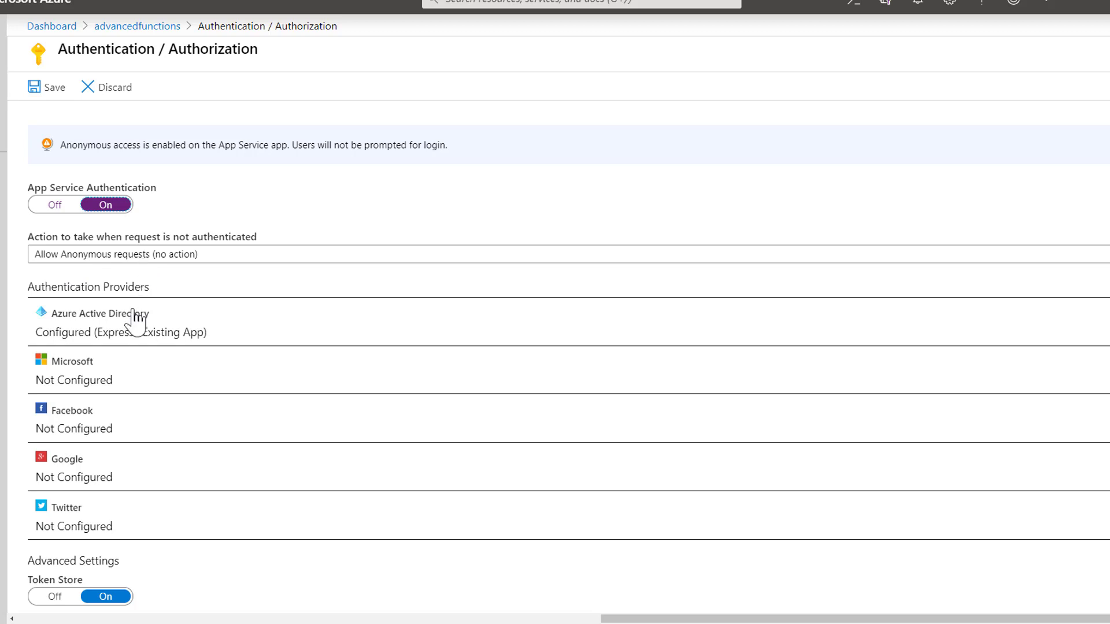
{"action": "mouse_move", "coordinate": [98, 389]}
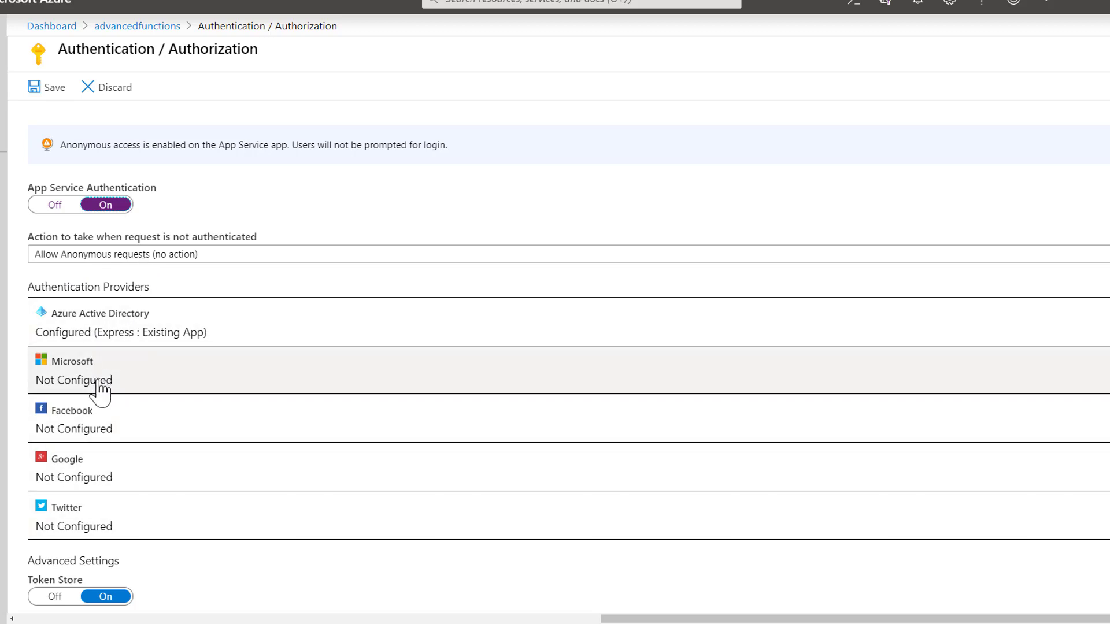
{"action": "mouse_move", "coordinate": [77, 379]}
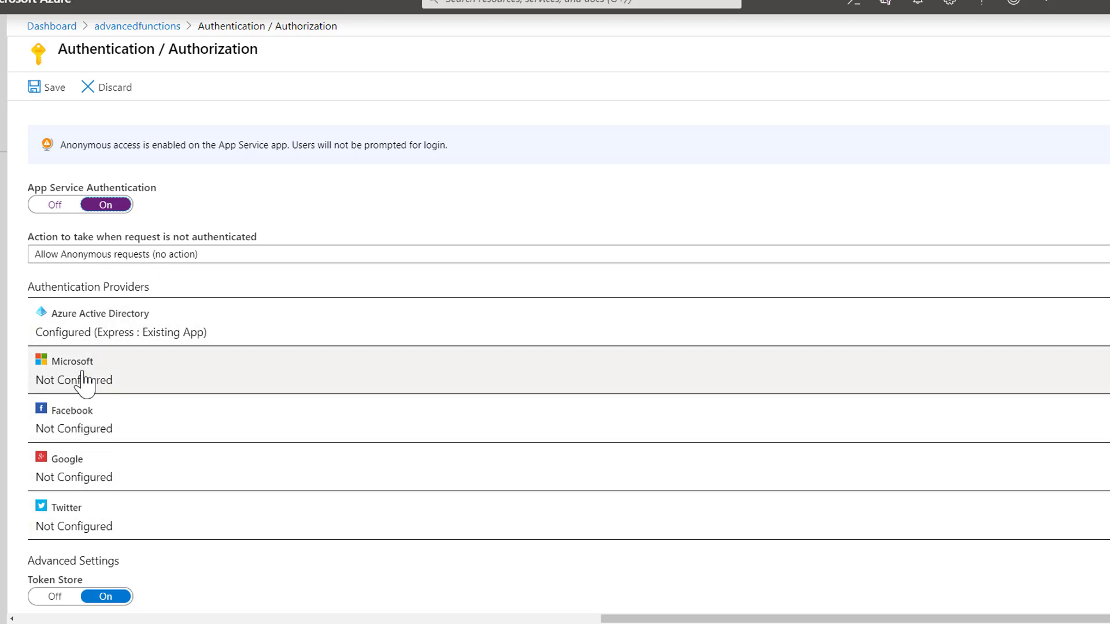
{"action": "mouse_move", "coordinate": [93, 384]}
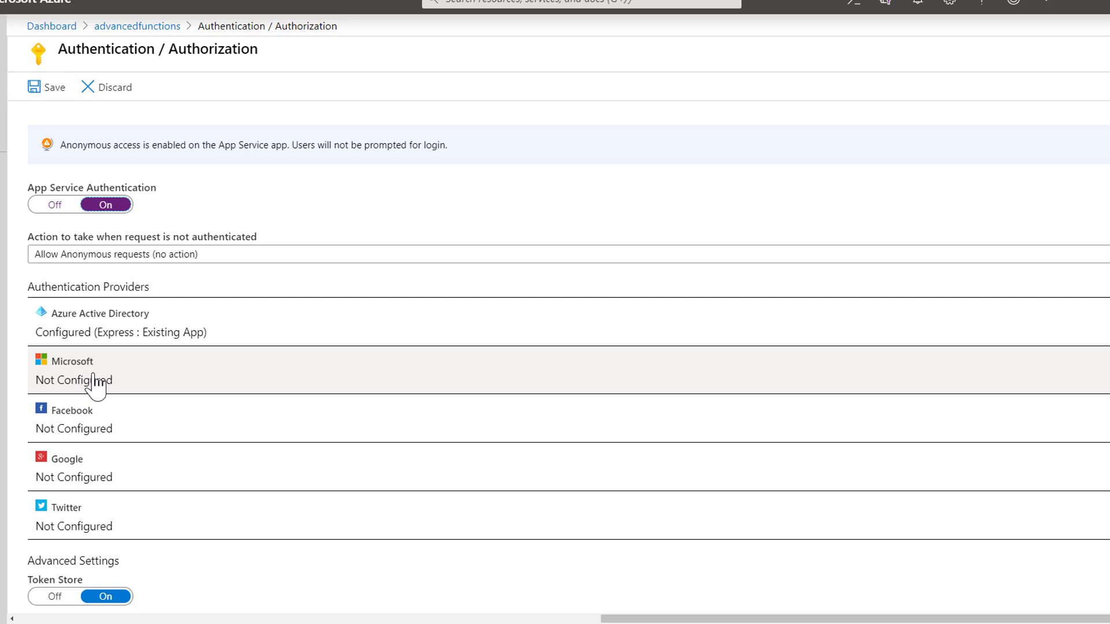
{"action": "mouse_move", "coordinate": [104, 435]}
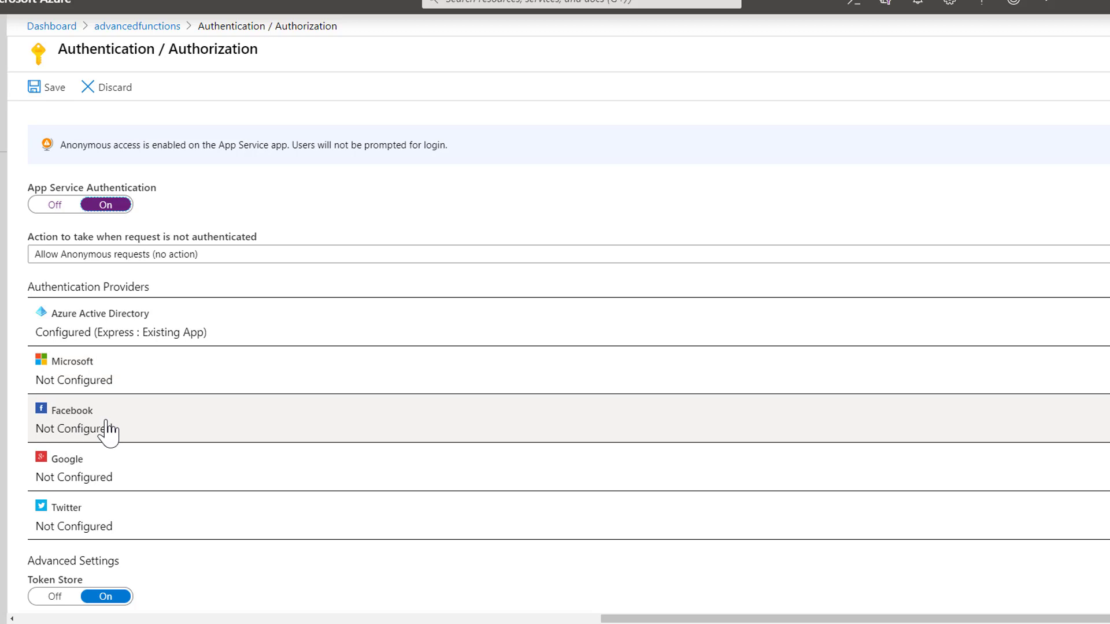
{"action": "mouse_move", "coordinate": [92, 382]}
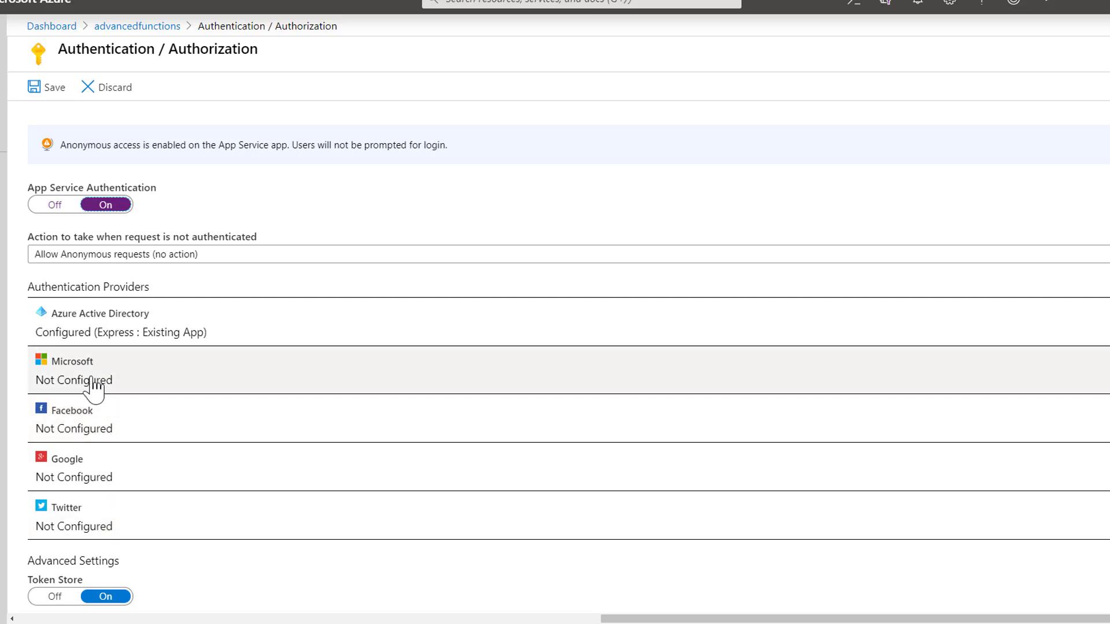
{"action": "mouse_move", "coordinate": [104, 287]}
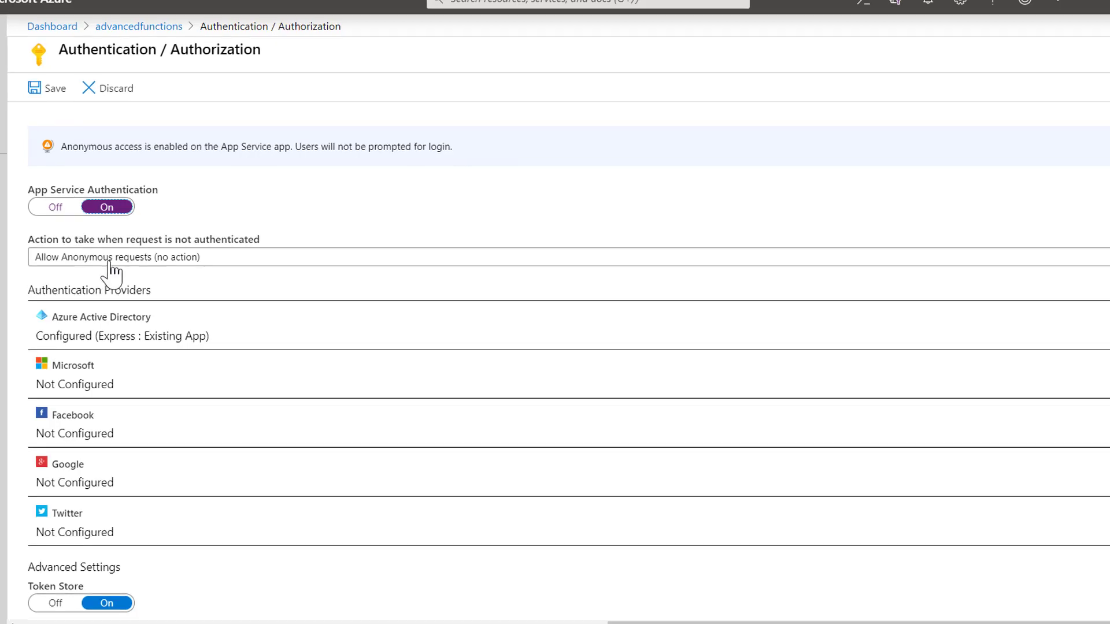
- Set unauthenticated requests to 'Log in with Azure Active Directory'
{"action": "left_click", "coordinate": [116, 256]}
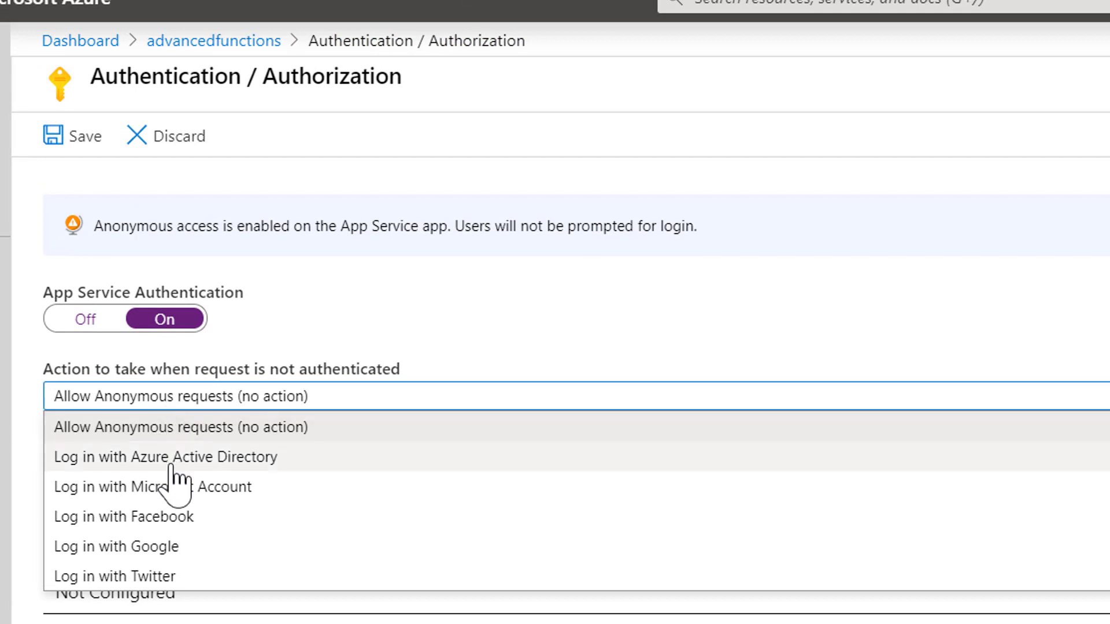
{"action": "left_click", "coordinate": [166, 457]}
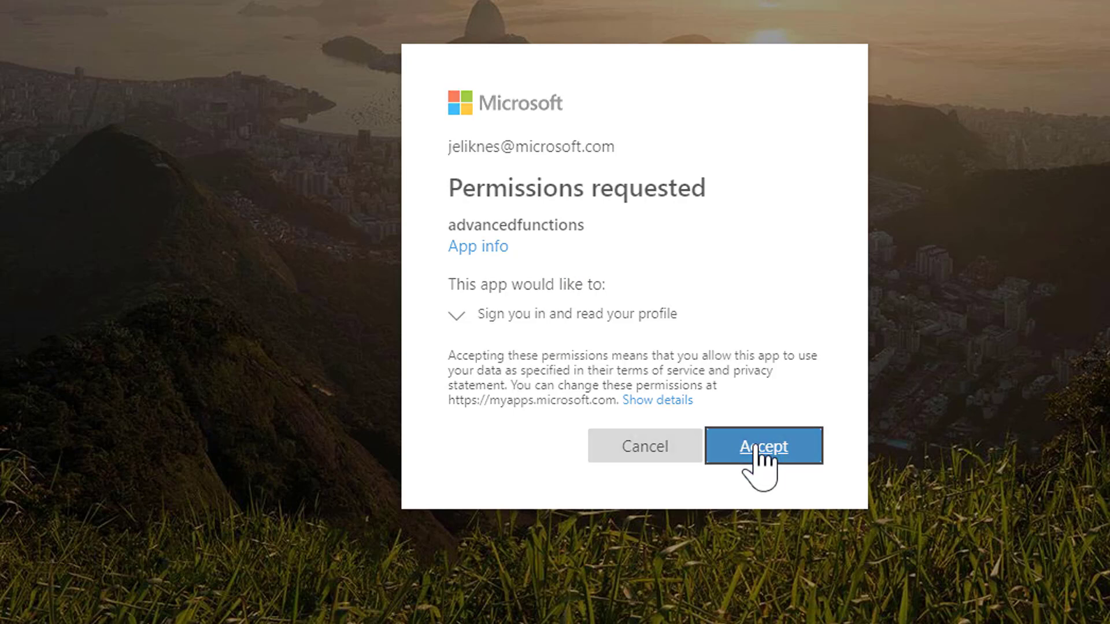
- Accept the sign-in permissions so HttpTrigger returns isPrime true for prime=3
{"action": "left_click", "coordinate": [763, 446]}
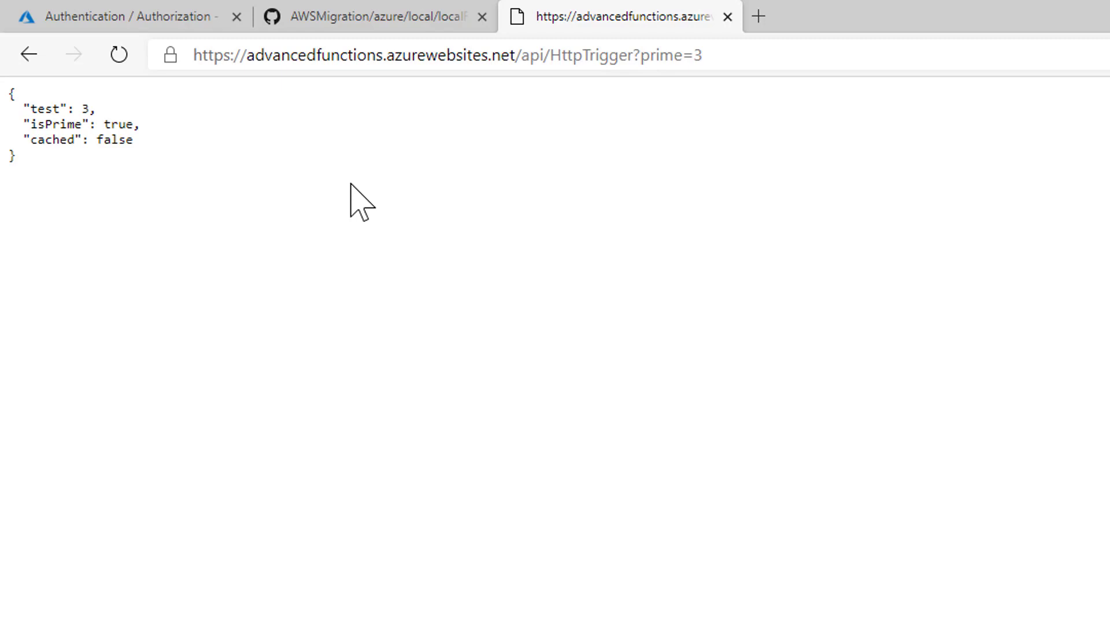
{"action": "mouse_move", "coordinate": [451, 171]}
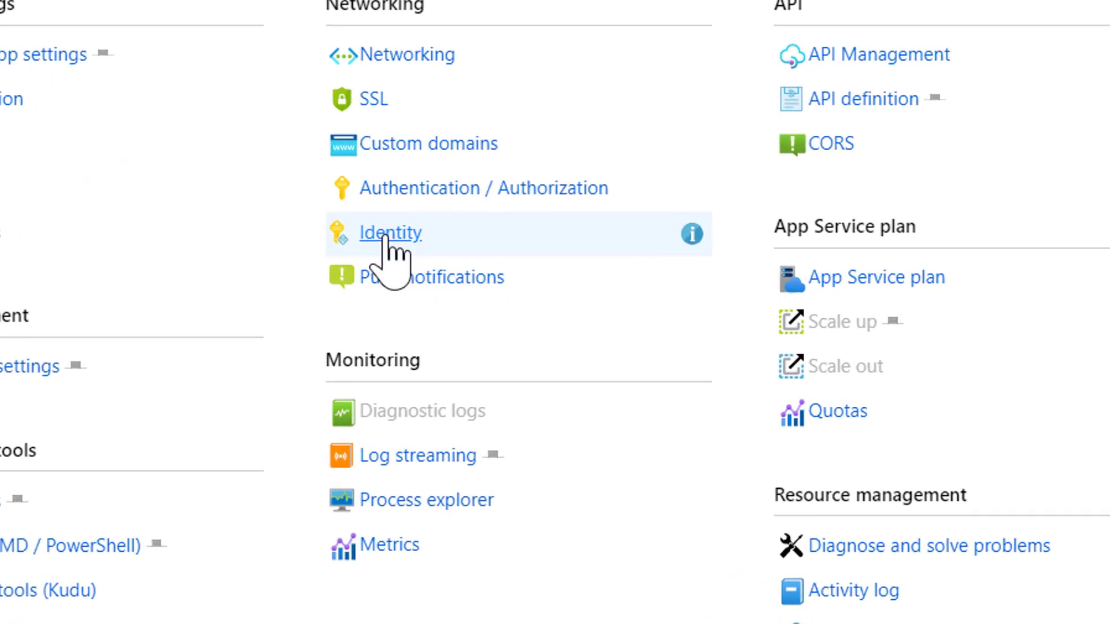
- Set the System assigned identity Status to On for advancedfunctions
{"action": "left_click", "coordinate": [390, 233]}
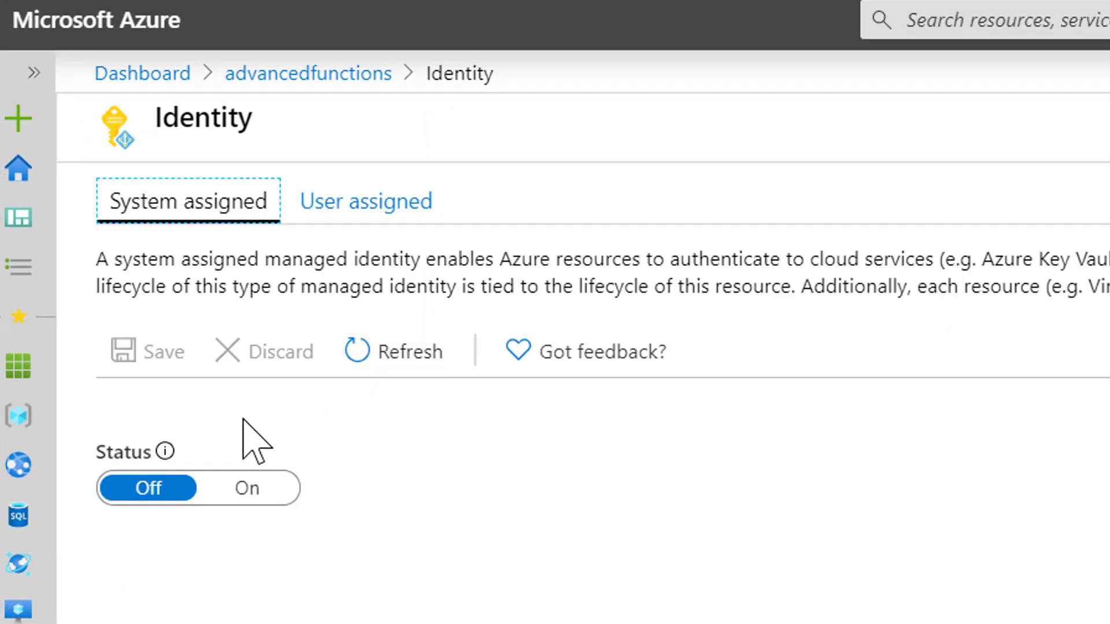
{"action": "mouse_move", "coordinate": [296, 282]}
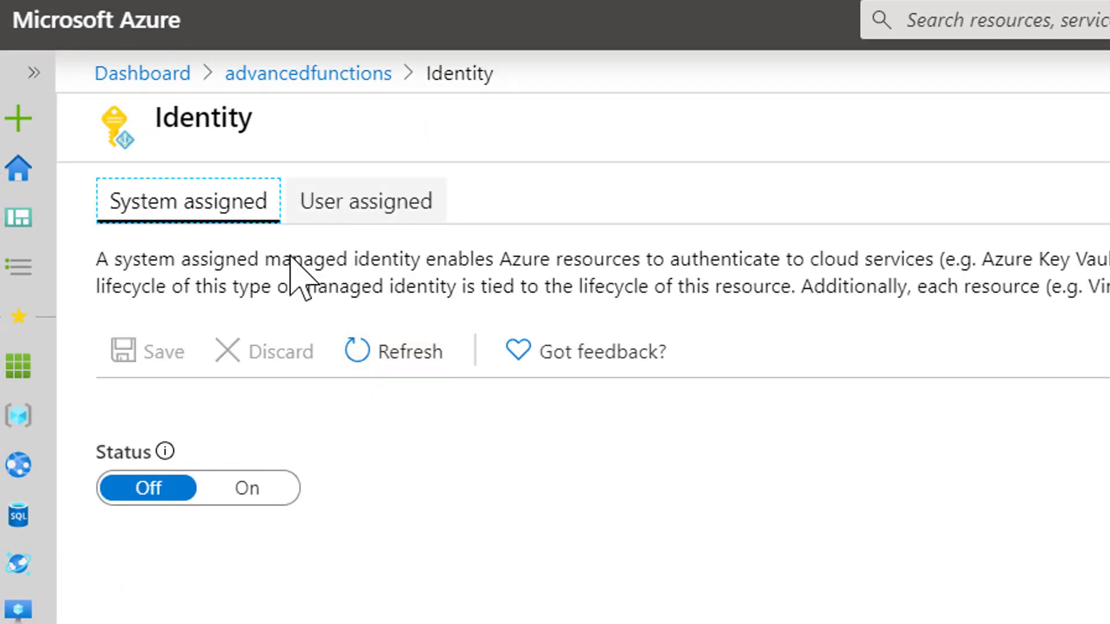
{"action": "left_click", "coordinate": [247, 487]}
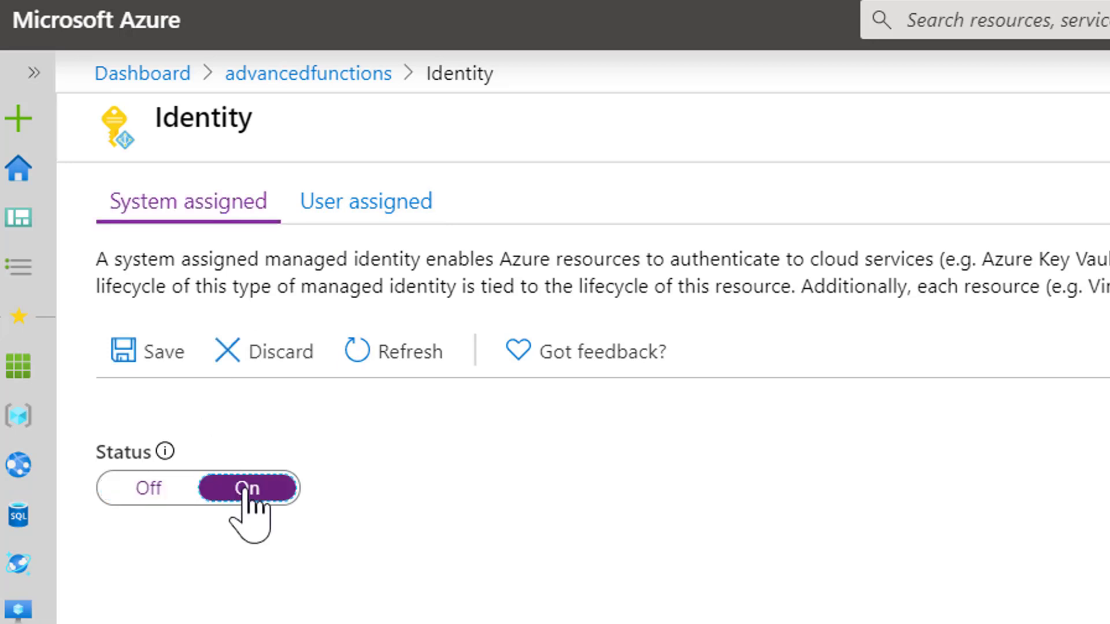
{"action": "mouse_move", "coordinate": [148, 352]}
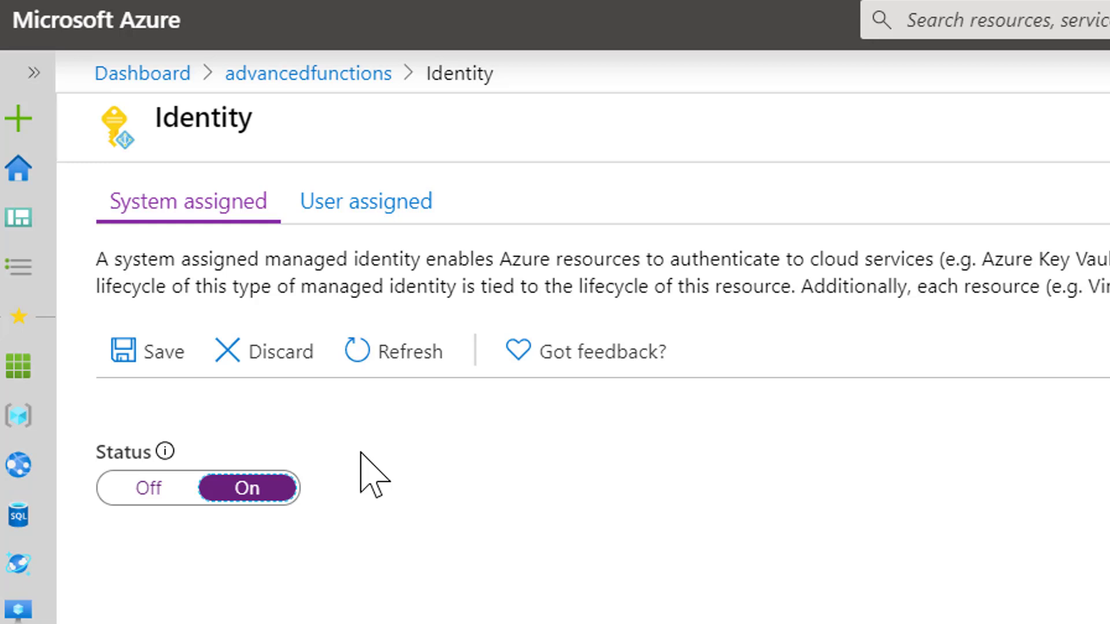
{"action": "mouse_move", "coordinate": [340, 242]}
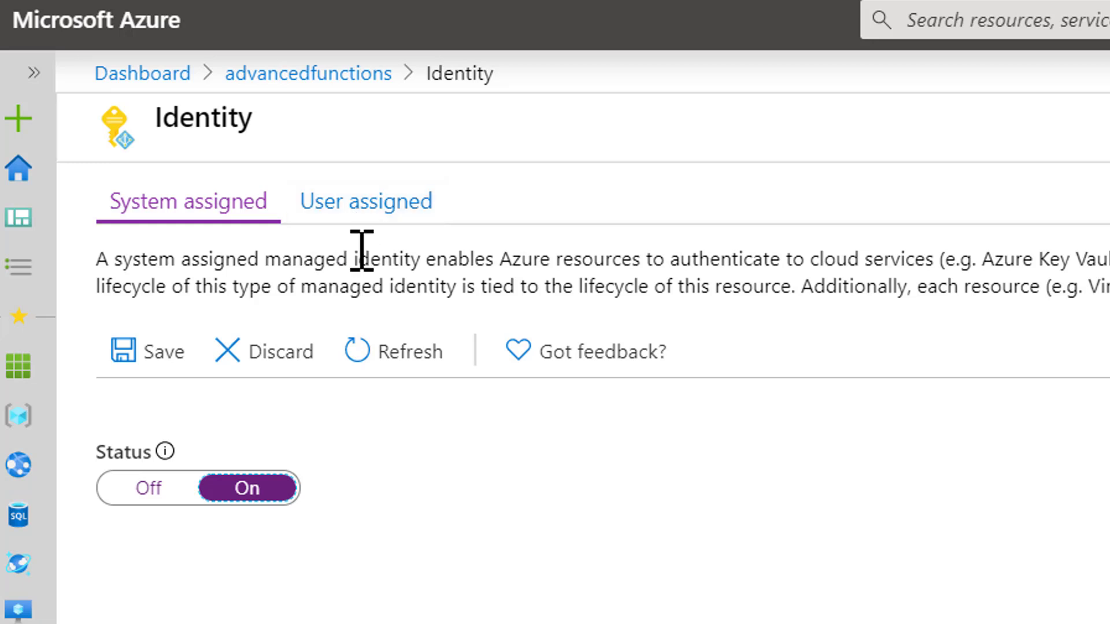
{"action": "mouse_move", "coordinate": [353, 285]}
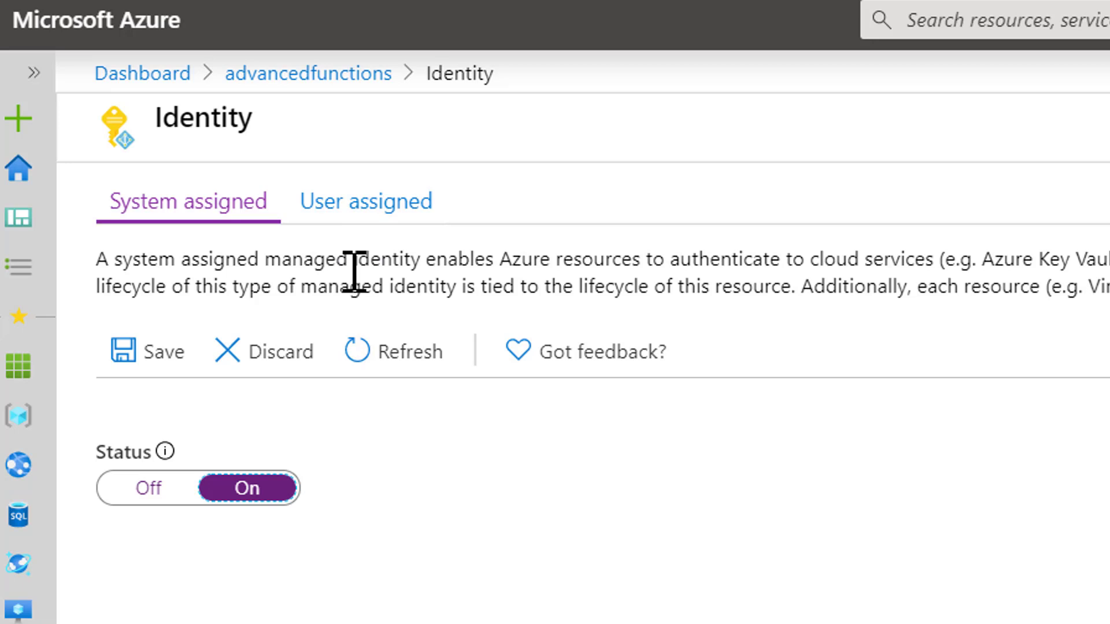
{"action": "mouse_move", "coordinate": [359, 287]}
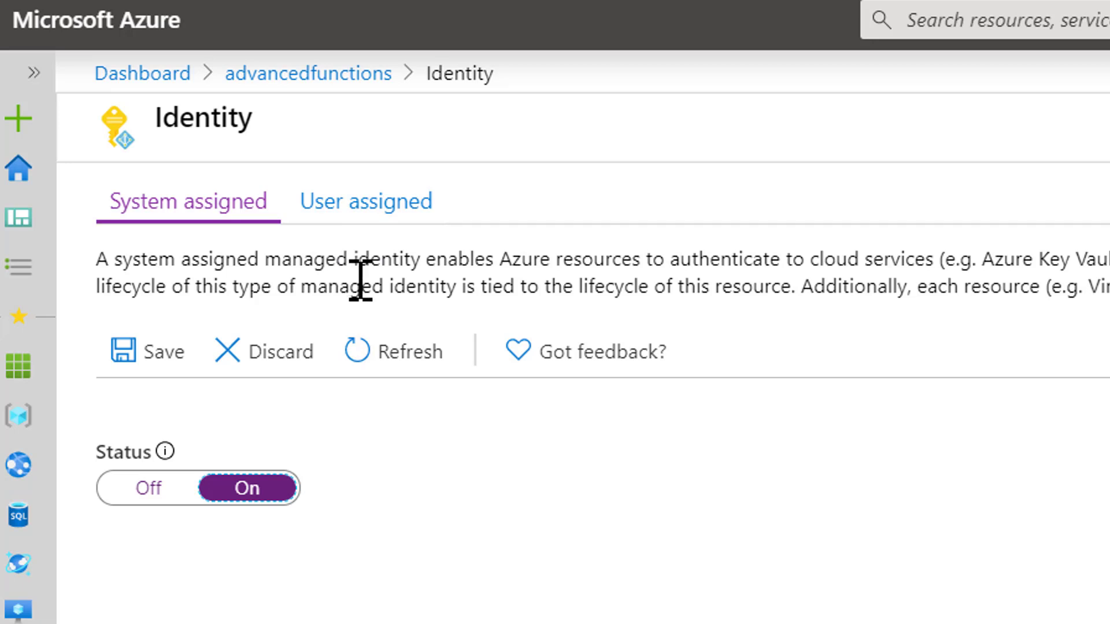